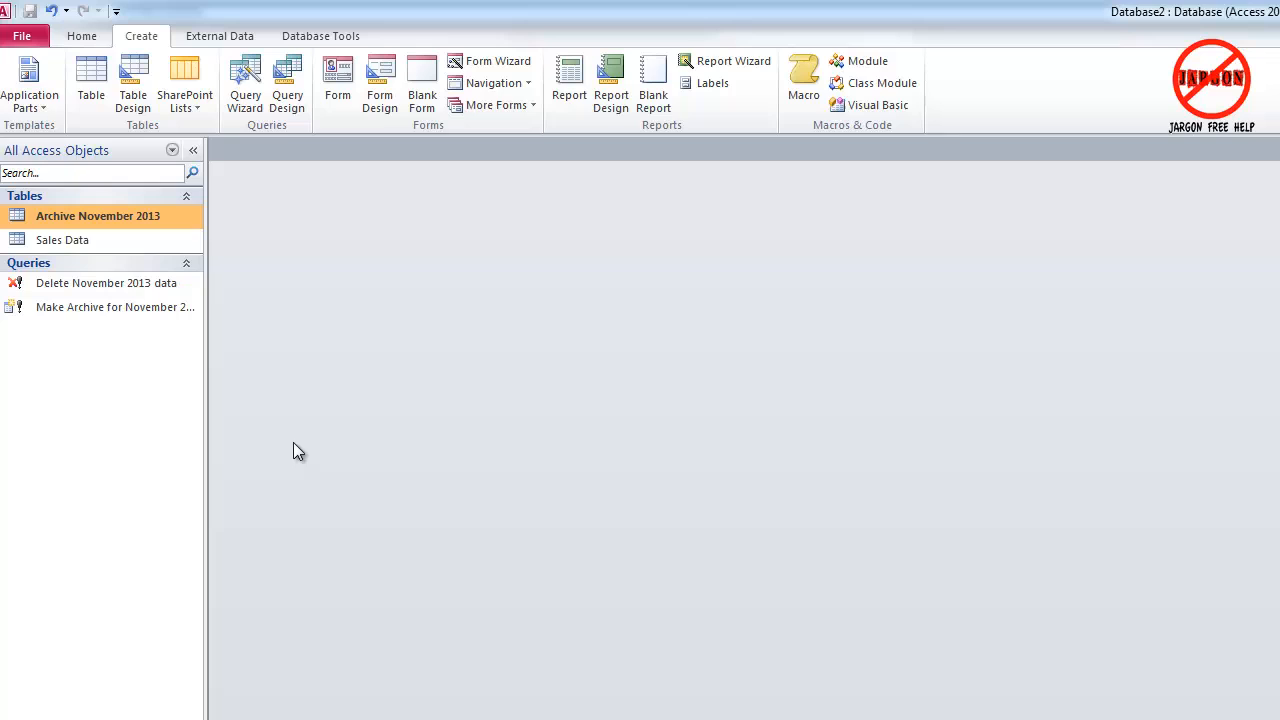
{"action": "mouse_move", "coordinate": [404, 456]}
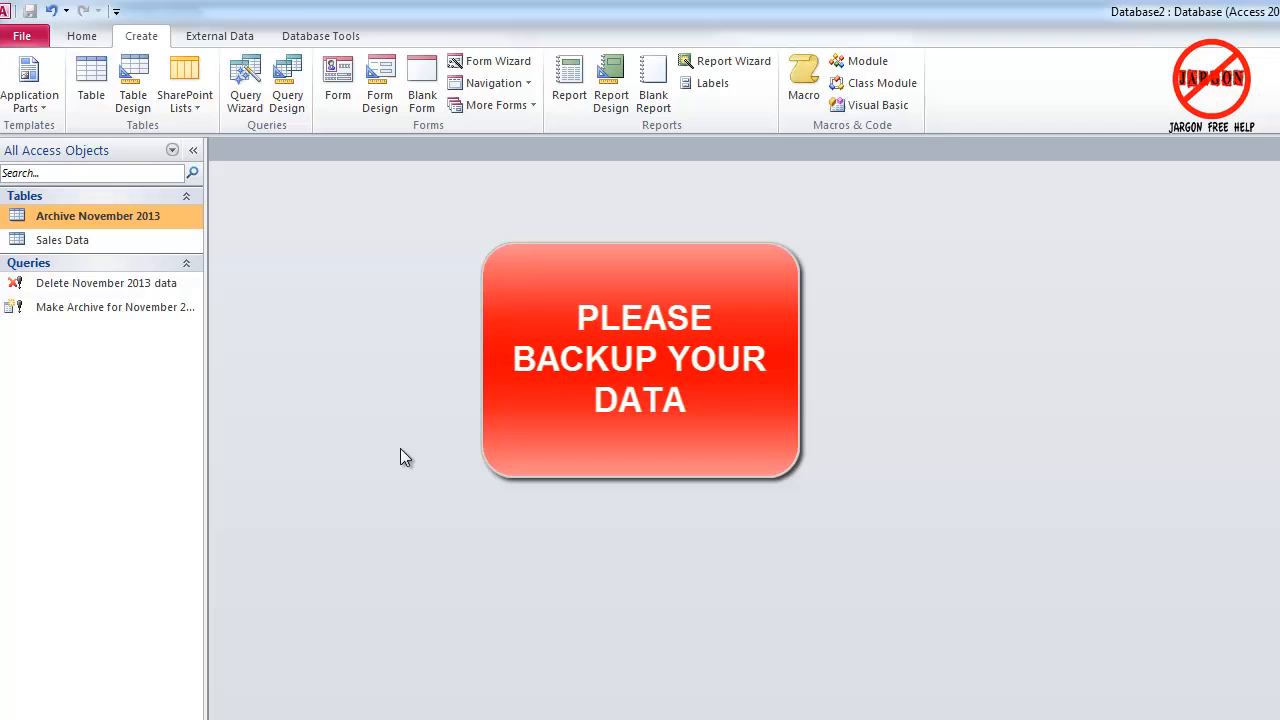
- Open the Sales Data and Archive November 2013 tables from the Navigation Pane
{"action": "left_click", "coordinate": [640, 360]}
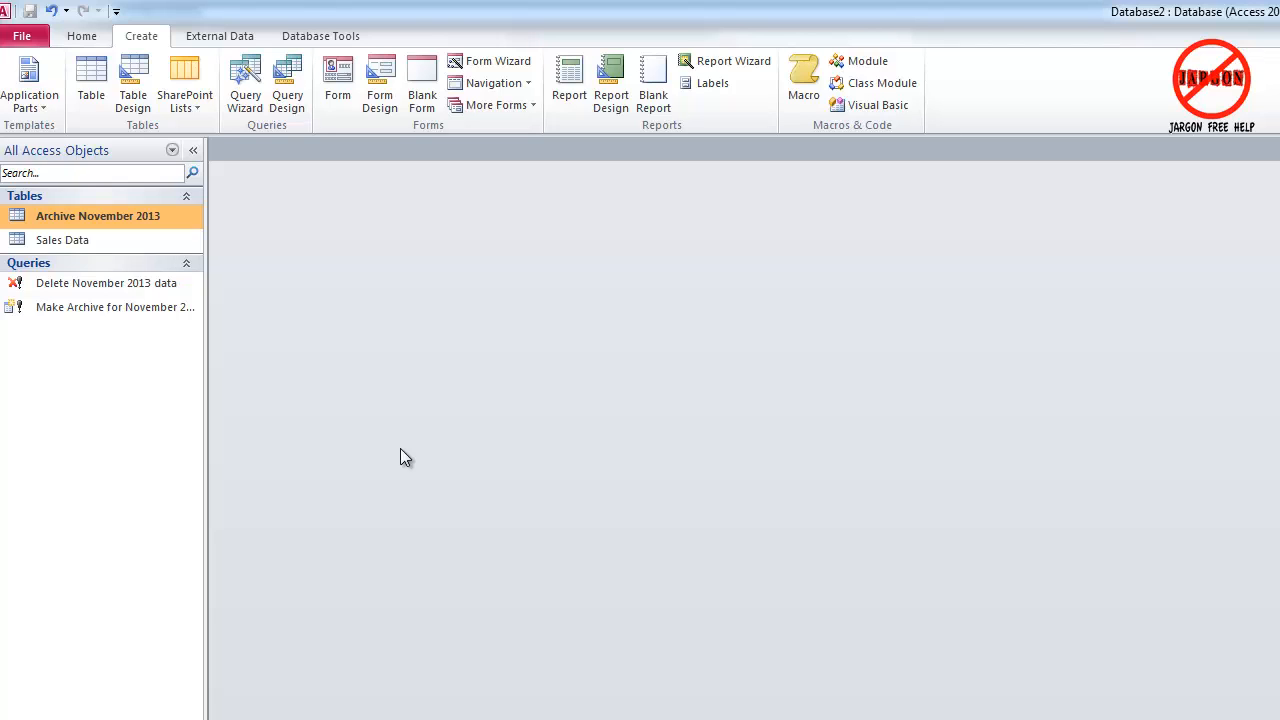
{"action": "mouse_move", "coordinate": [400, 444]}
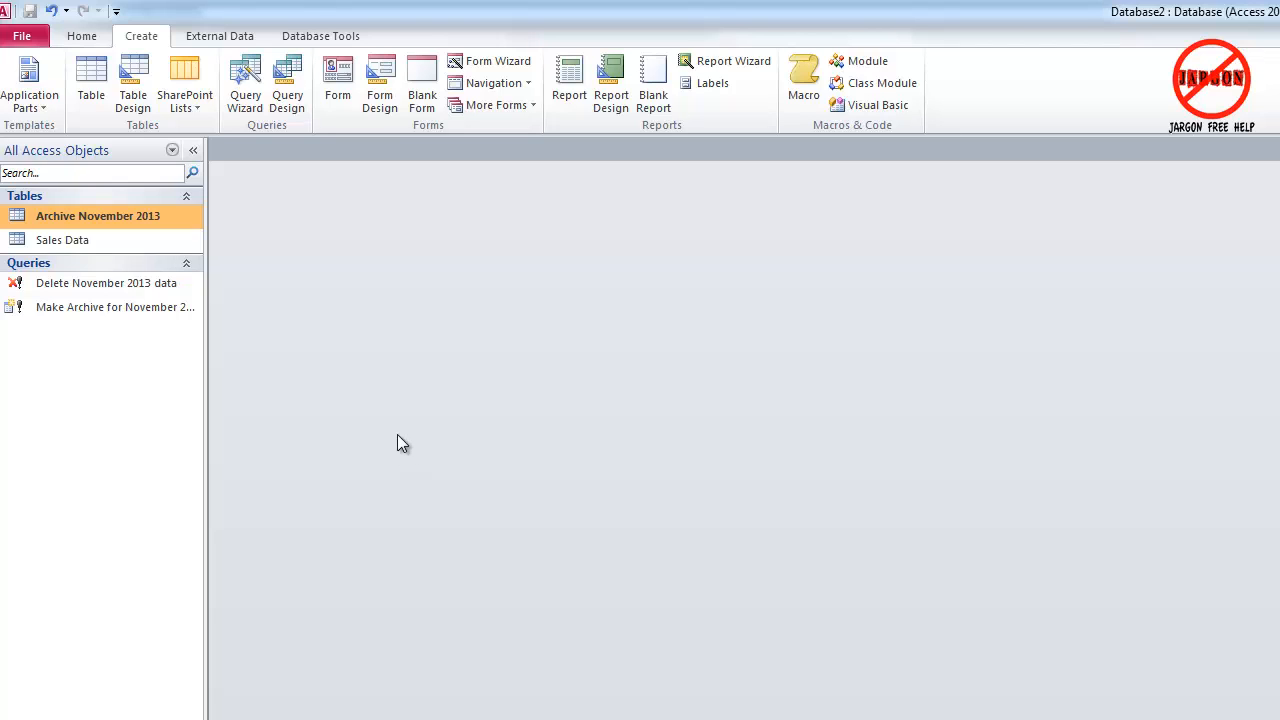
{"action": "mouse_move", "coordinate": [62, 240]}
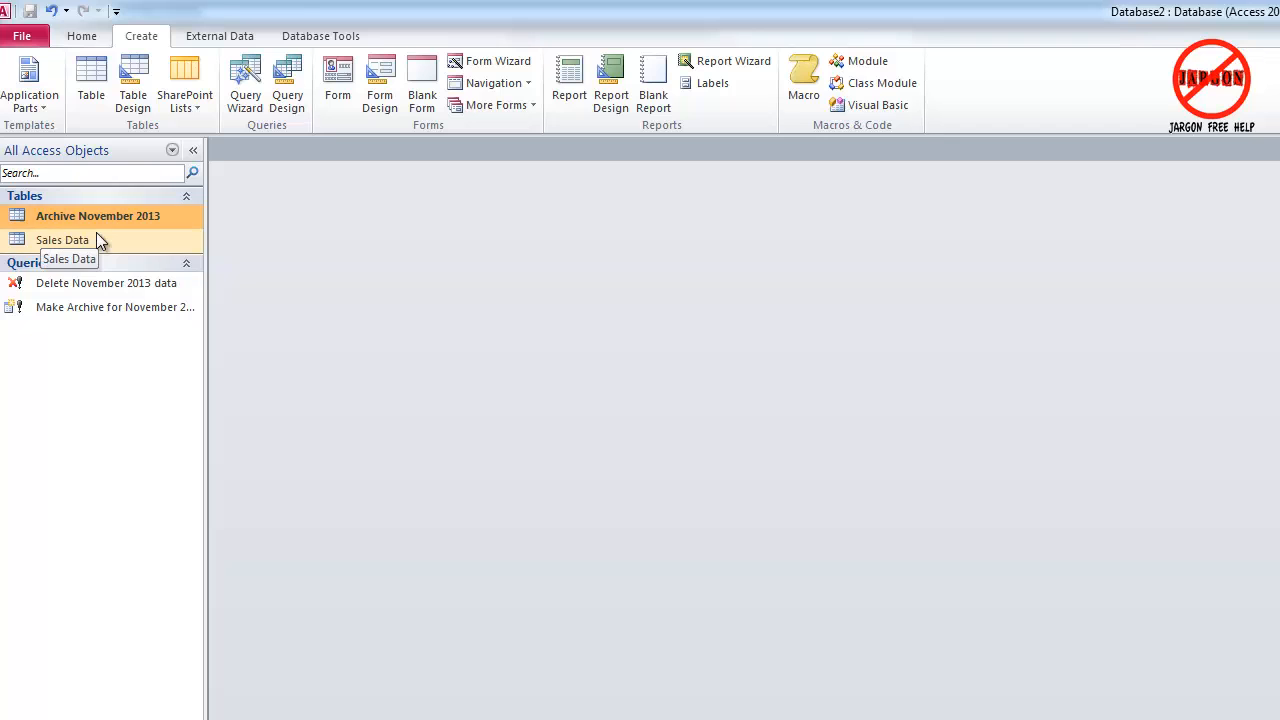
{"action": "double_click", "coordinate": [62, 240]}
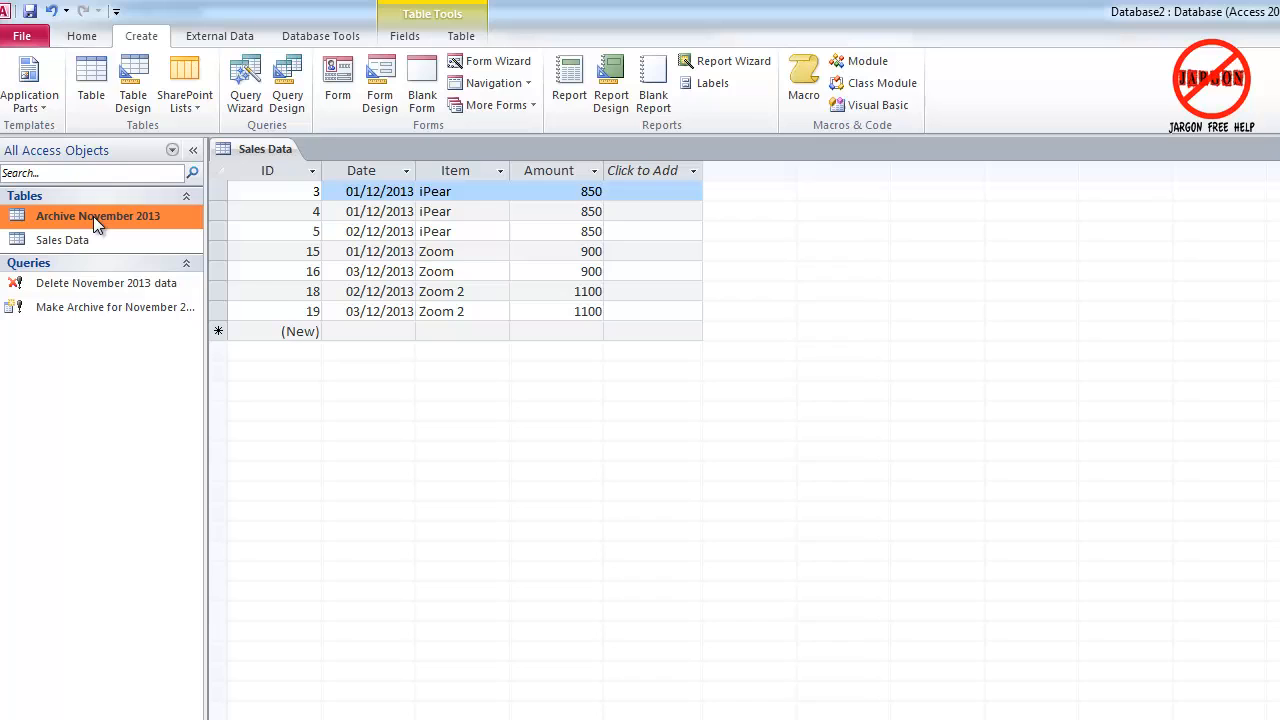
{"action": "double_click", "coordinate": [96, 216]}
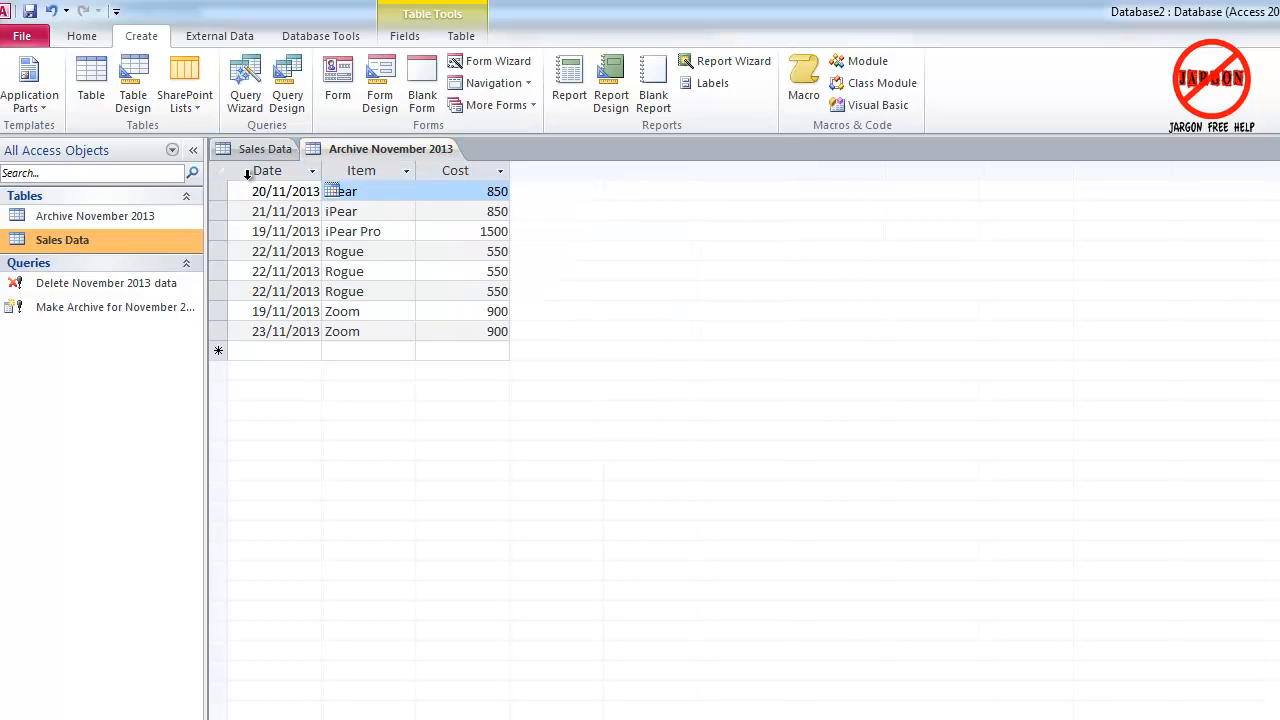
{"action": "left_click", "coordinate": [264, 148]}
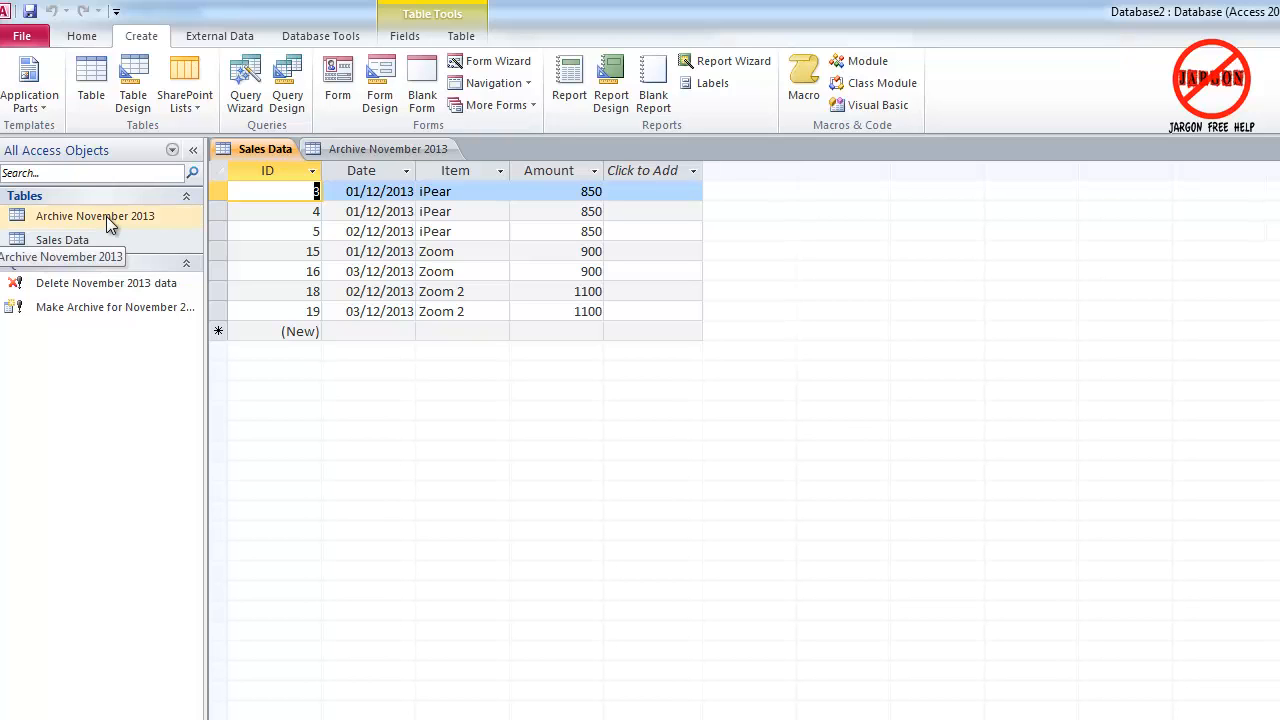
- Compare the two tables' rows by switching tabs, then bring up the Archive tab's context menu
{"action": "left_click", "coordinate": [390, 148]}
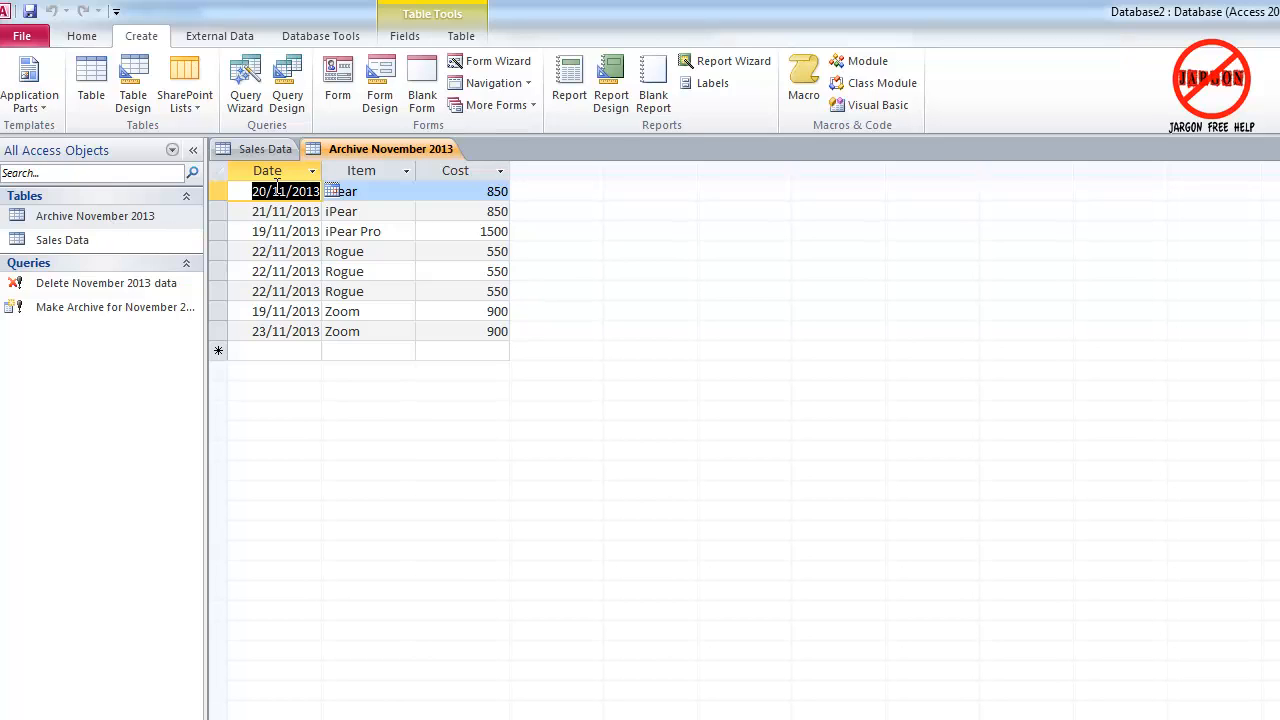
{"action": "mouse_move", "coordinate": [292, 218]}
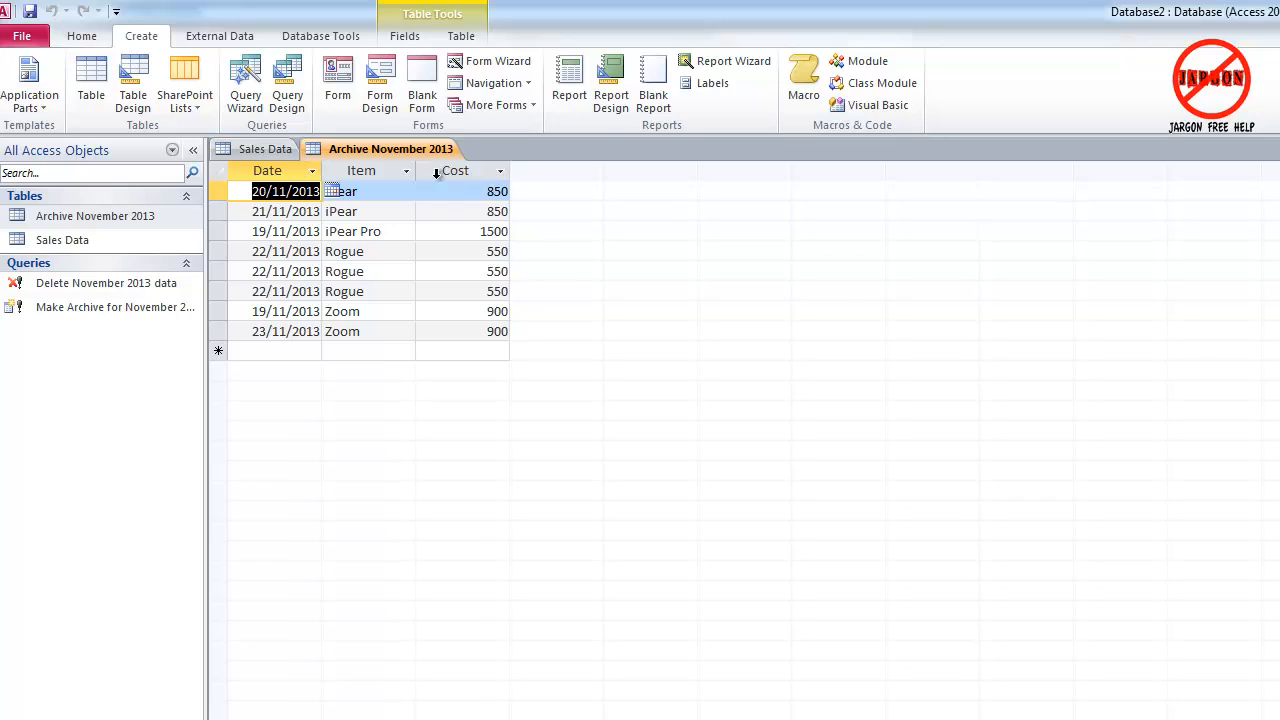
{"action": "mouse_move", "coordinate": [376, 160]}
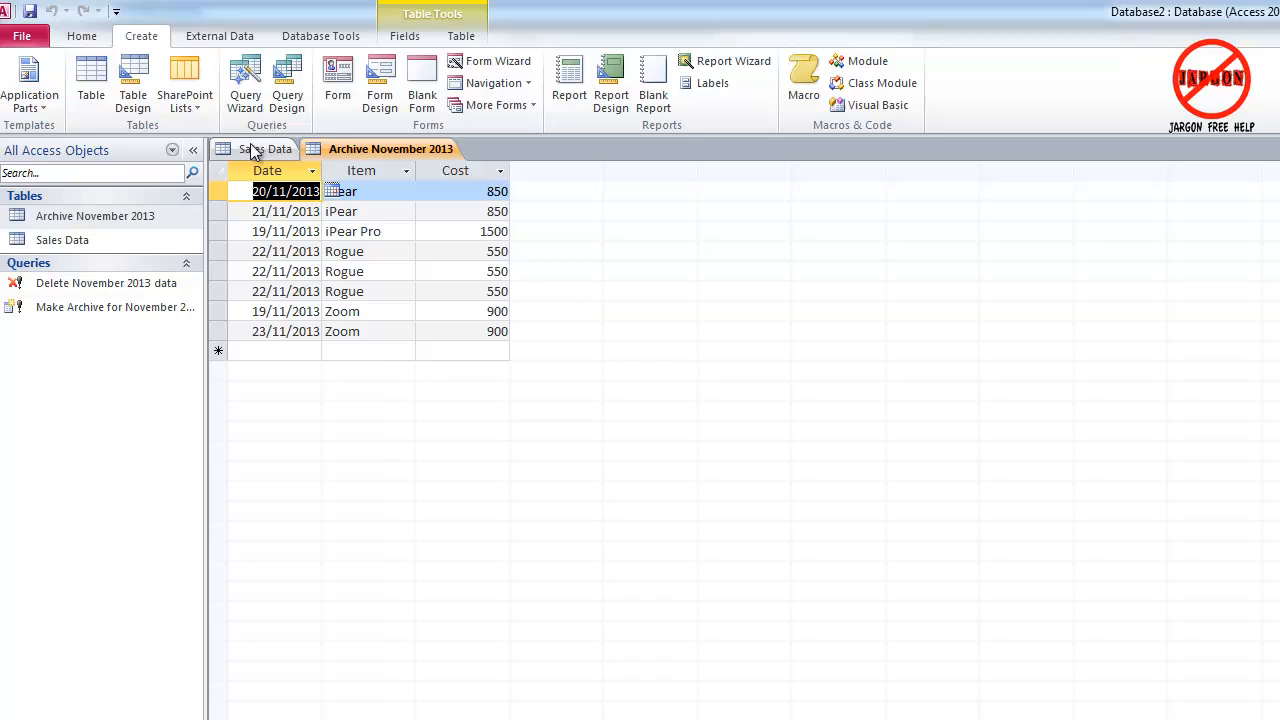
{"action": "left_click", "coordinate": [264, 148]}
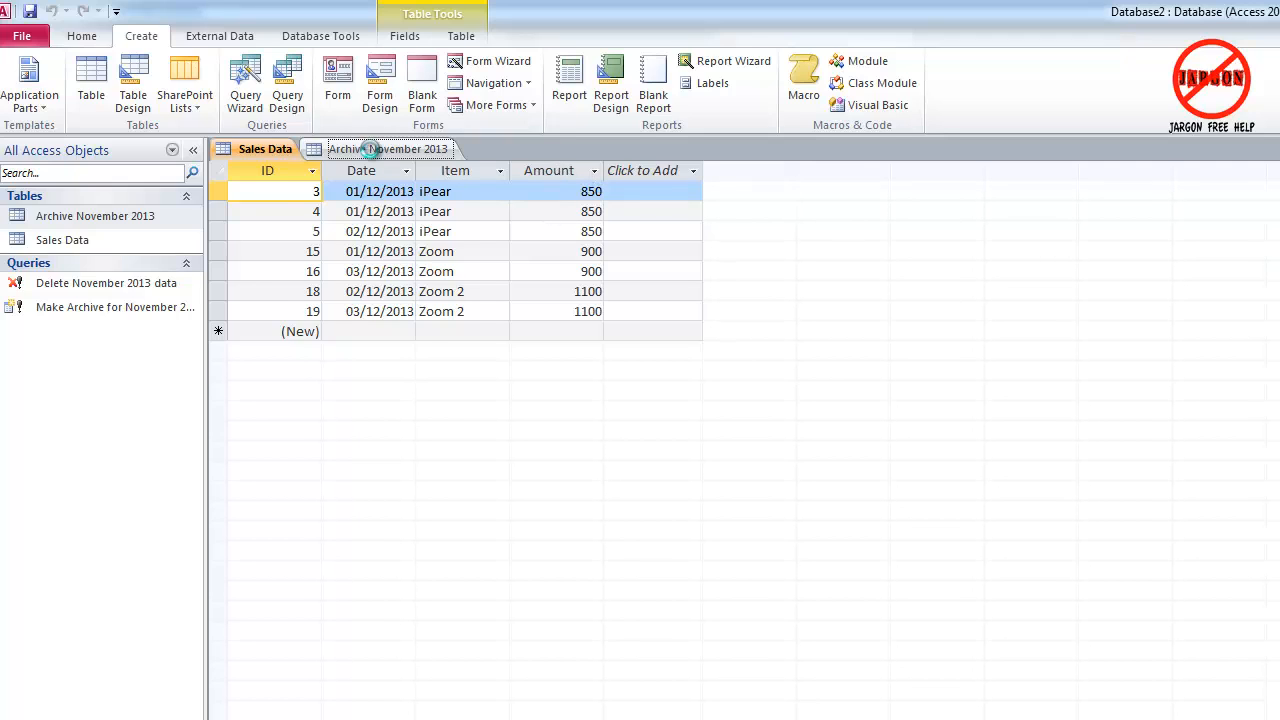
{"action": "left_click", "coordinate": [390, 148]}
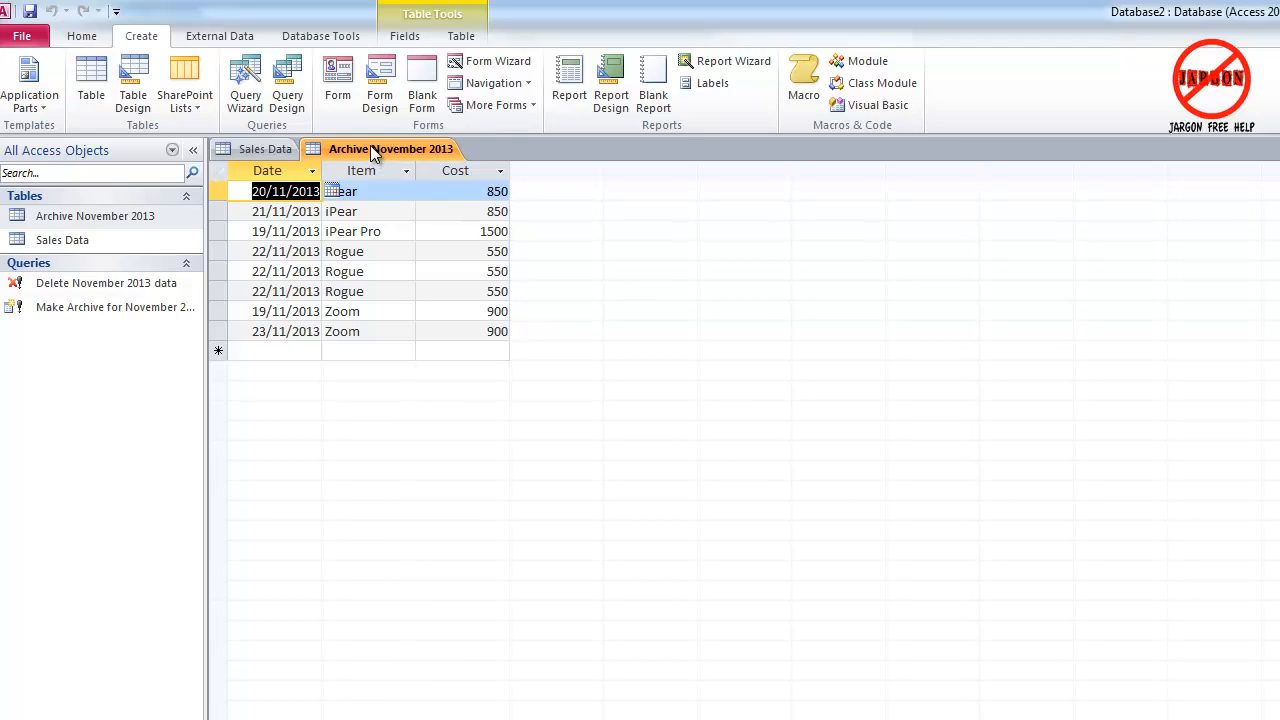
{"action": "right_click", "coordinate": [390, 148]}
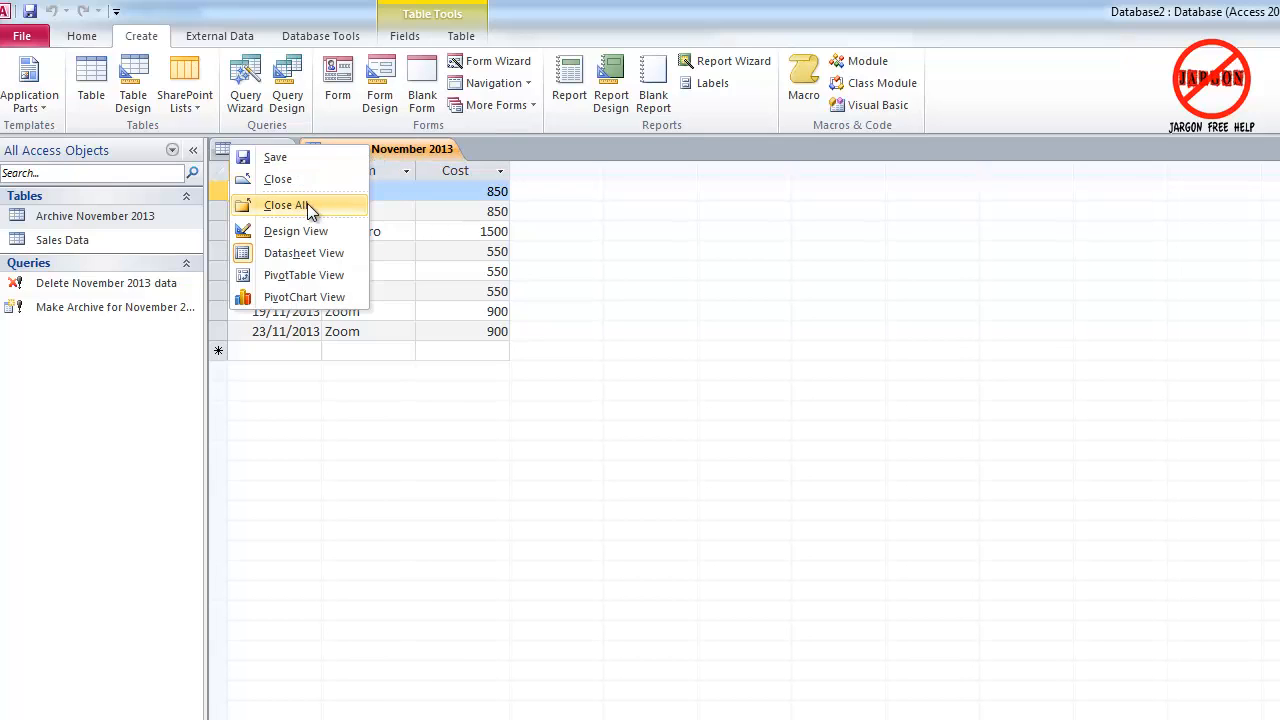
- Close all open tables with Close All
{"action": "left_click", "coordinate": [286, 204]}
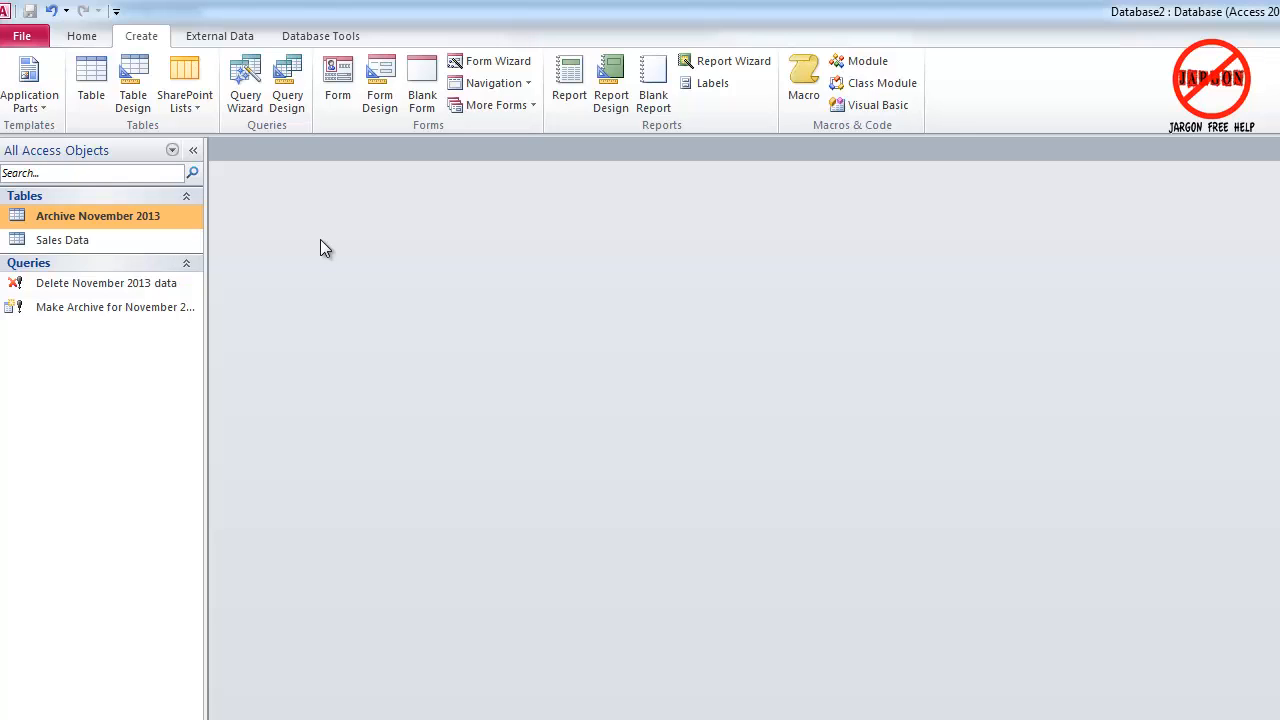
{"action": "mouse_move", "coordinate": [318, 224]}
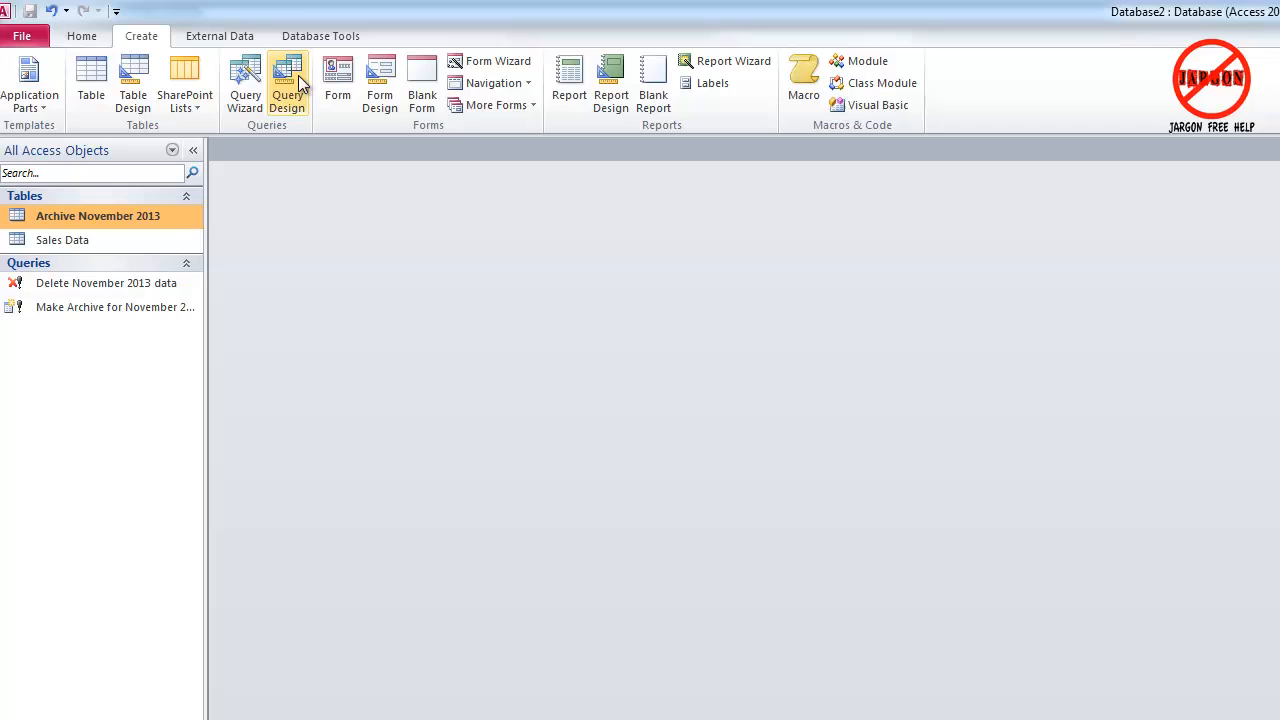
- Start a new query in Design view containing the Archive November 2013 table
{"action": "left_click", "coordinate": [288, 84]}
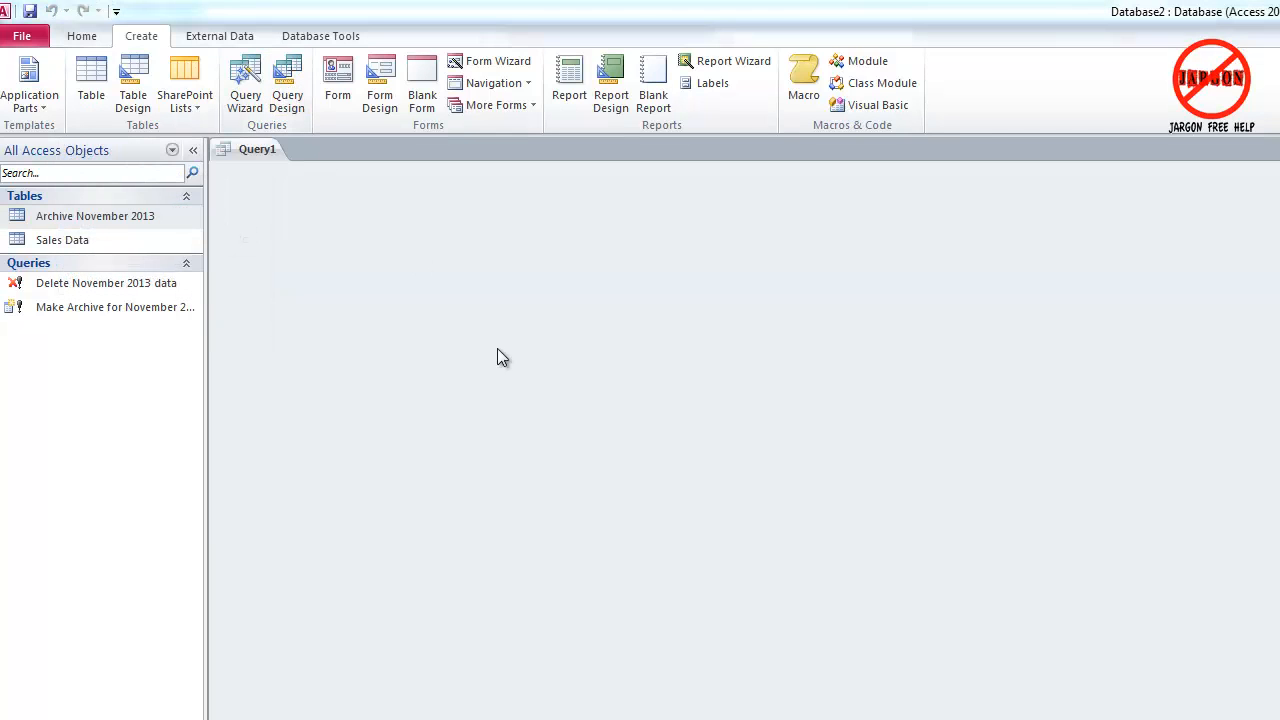
{"action": "left_click", "coordinate": [288, 84]}
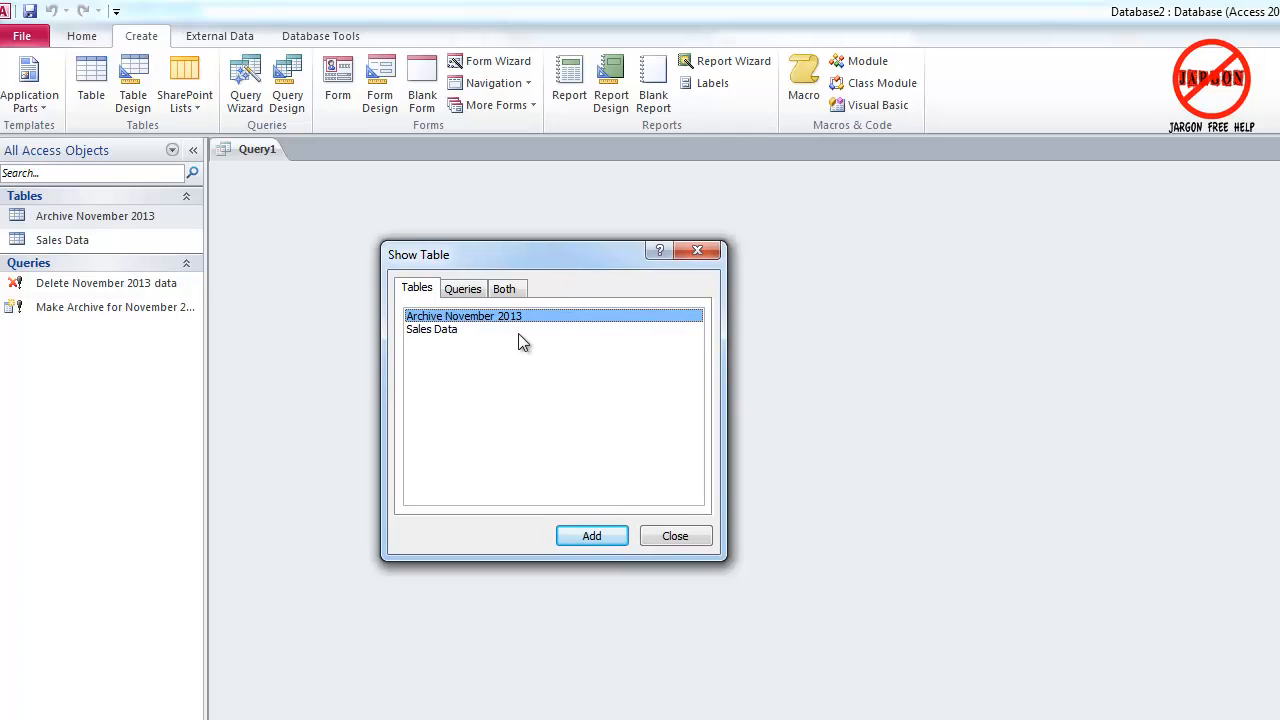
{"action": "mouse_move", "coordinate": [548, 324]}
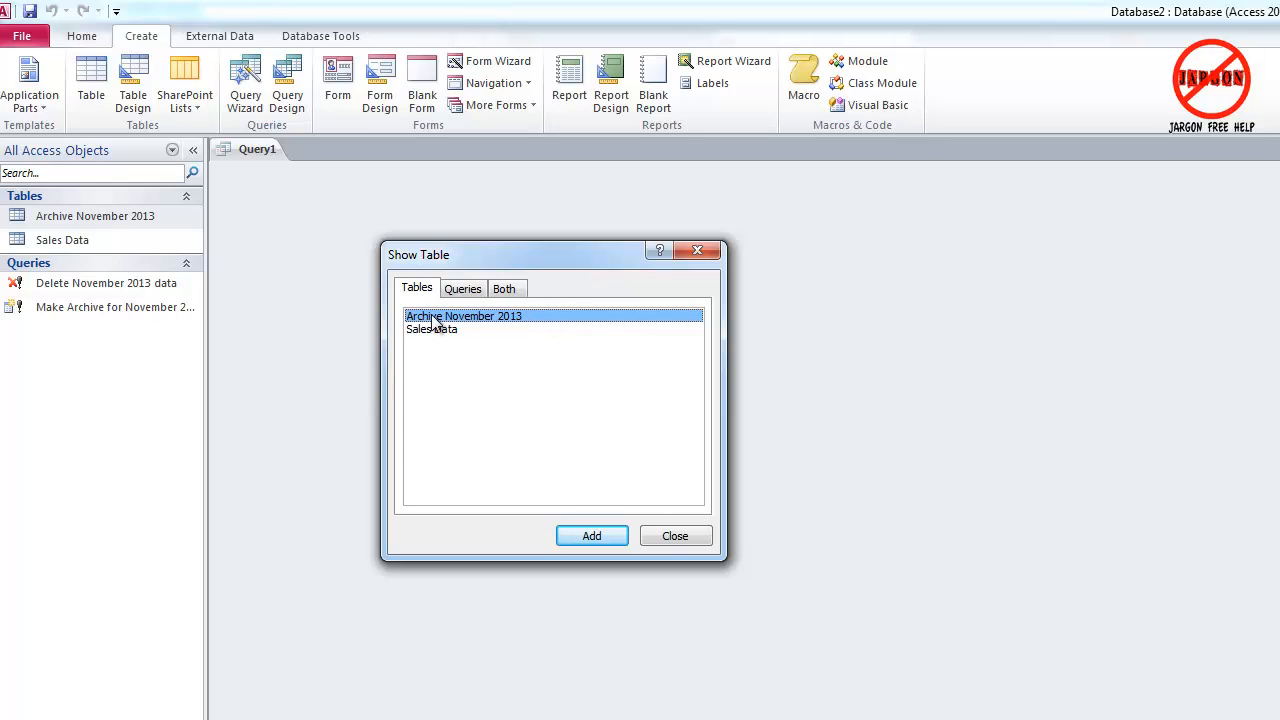
{"action": "mouse_move", "coordinate": [510, 326]}
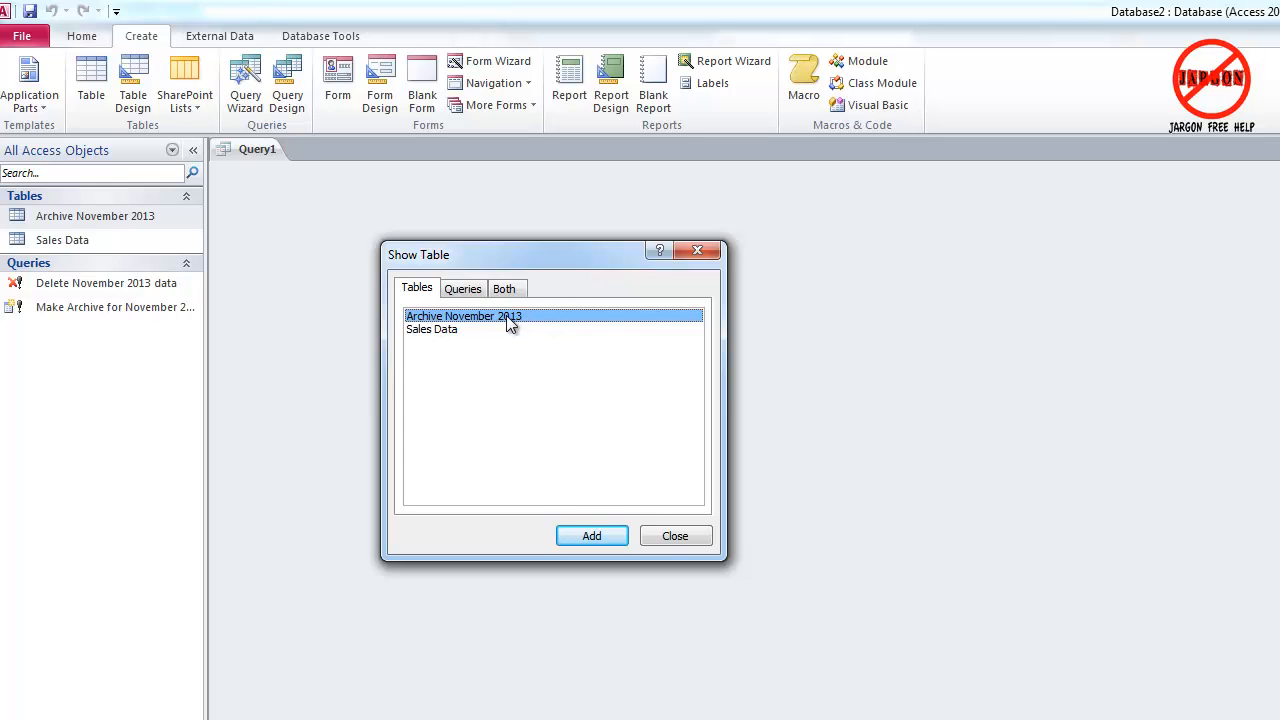
{"action": "left_click", "coordinate": [592, 536]}
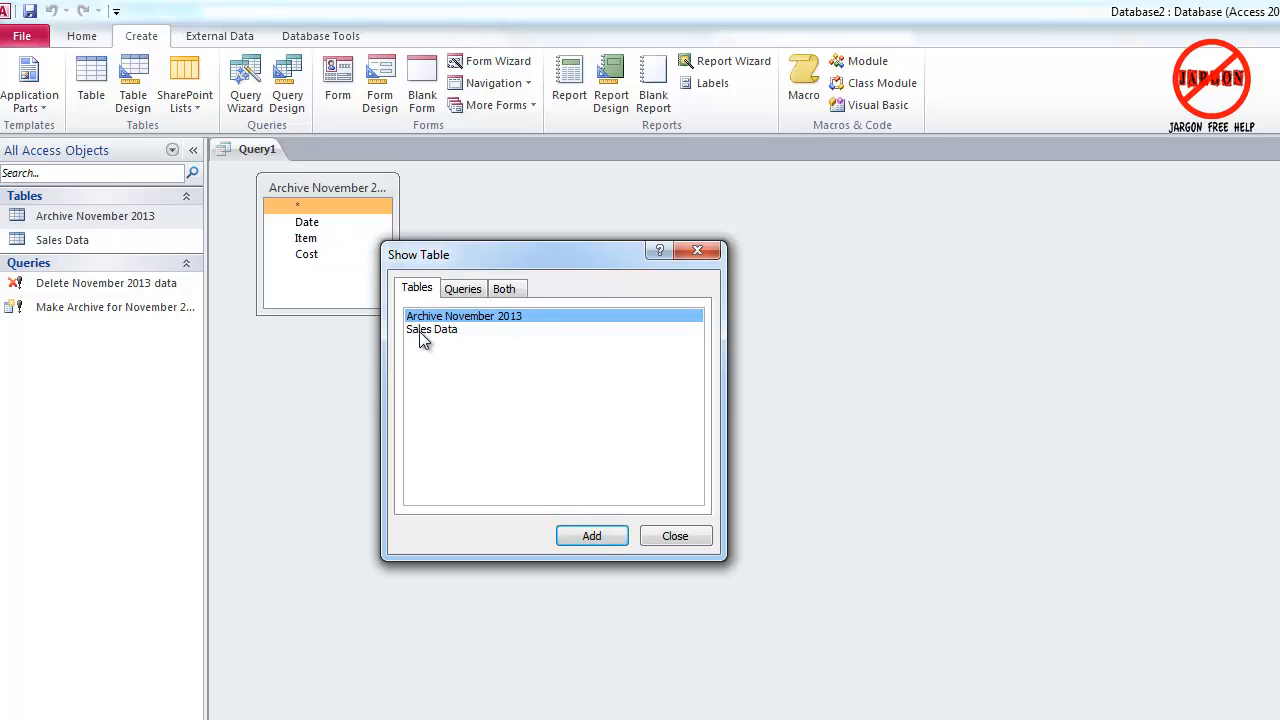
{"action": "mouse_move", "coordinate": [460, 338]}
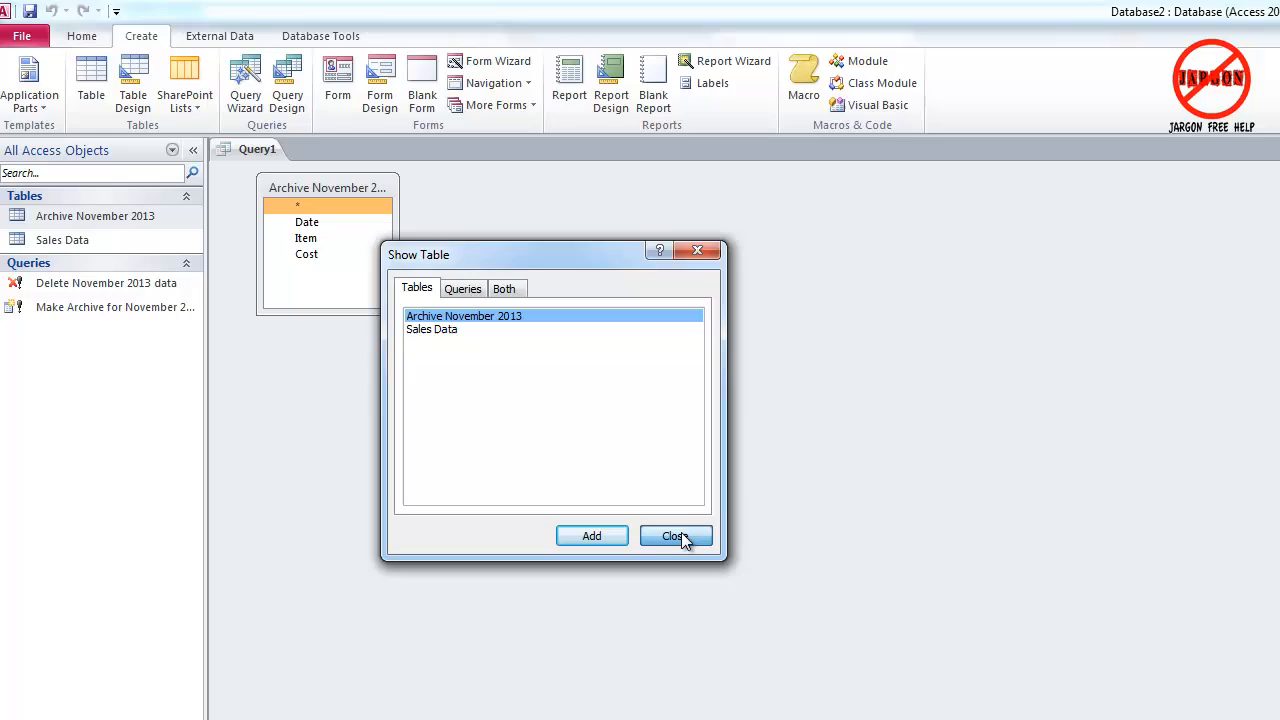
{"action": "left_click", "coordinate": [676, 536]}
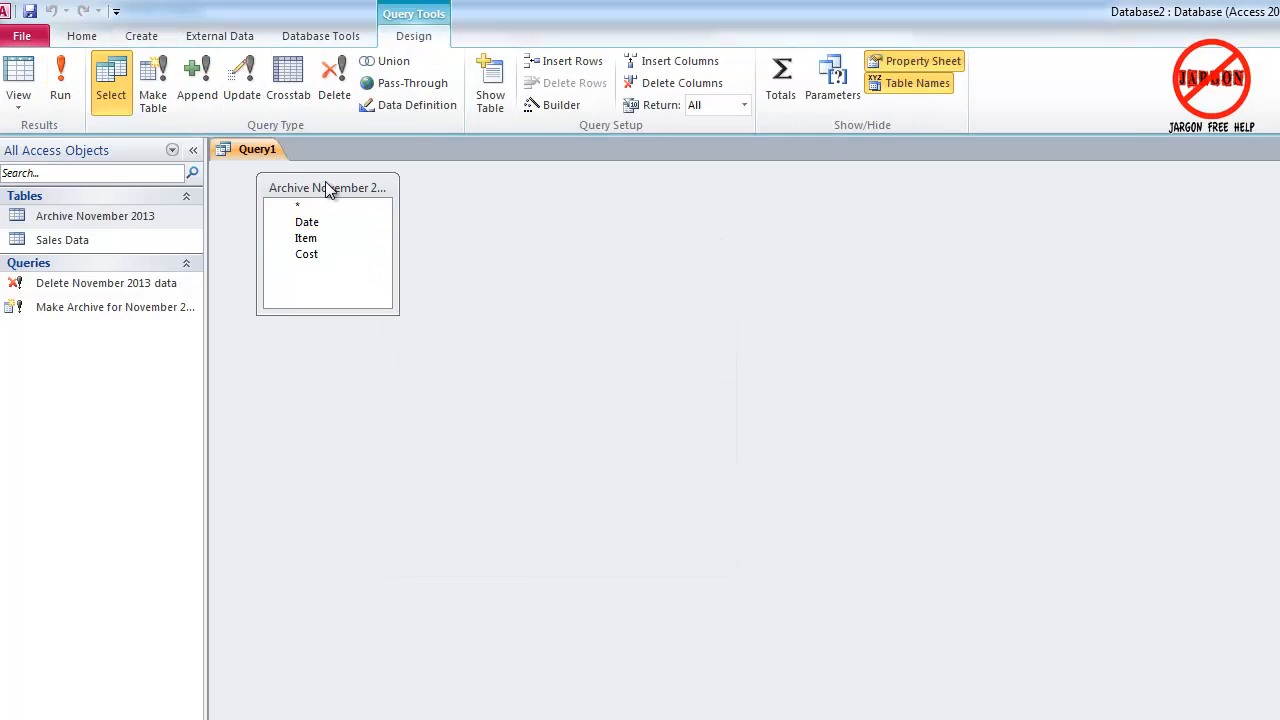
- Add the archive's Date, Item and Cost fields to the design grid
{"action": "left_click", "coordinate": [298, 204]}
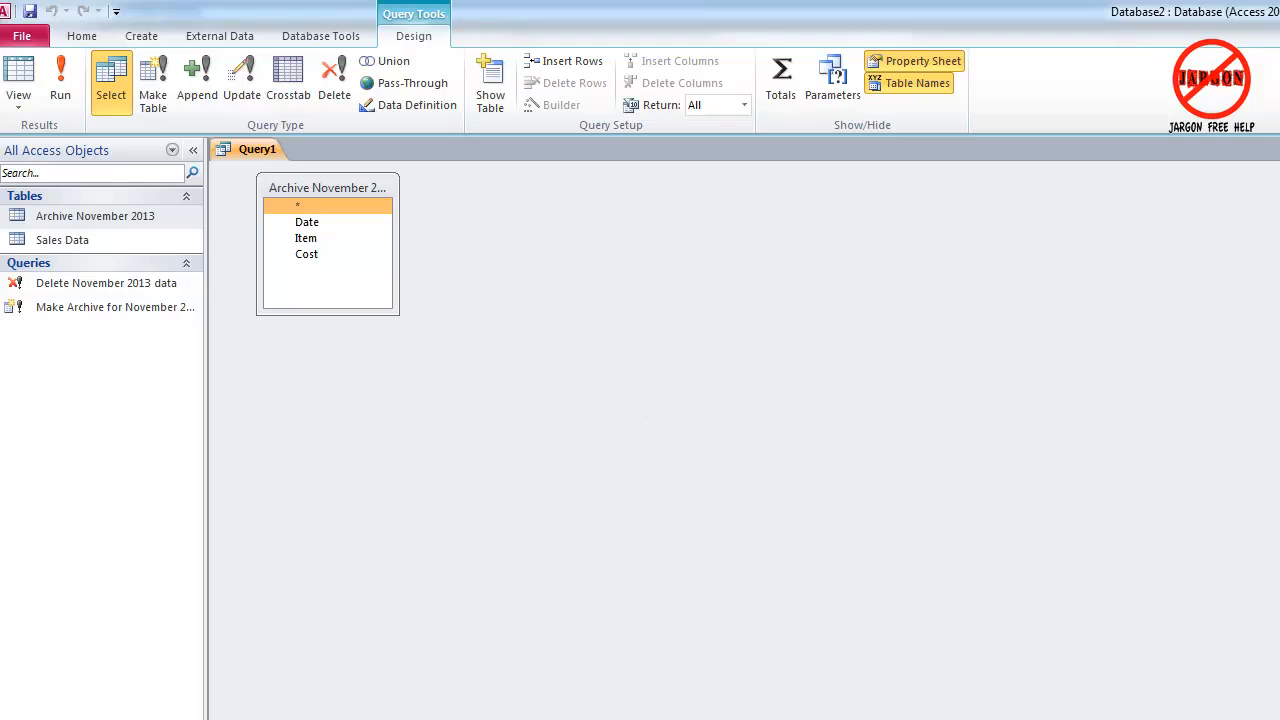
{"action": "mouse_move", "coordinate": [480, 536]}
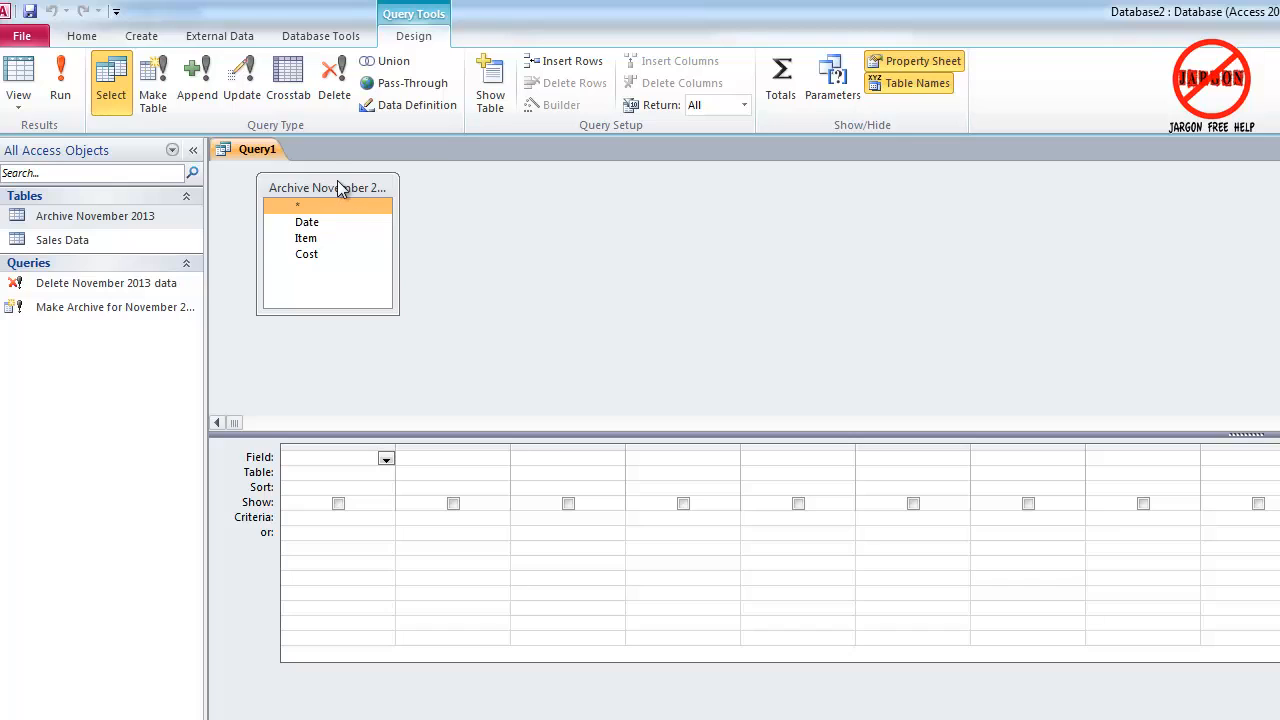
{"action": "left_click", "coordinate": [306, 238]}
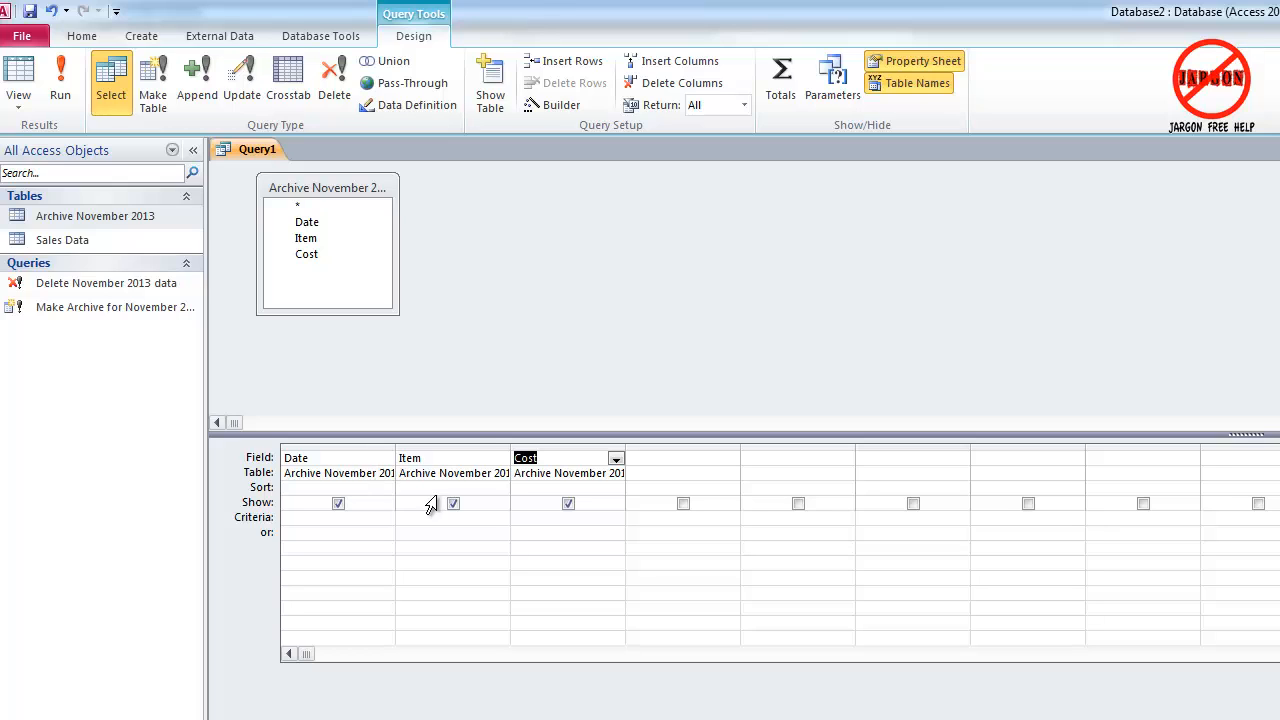
{"action": "mouse_move", "coordinate": [196, 80]}
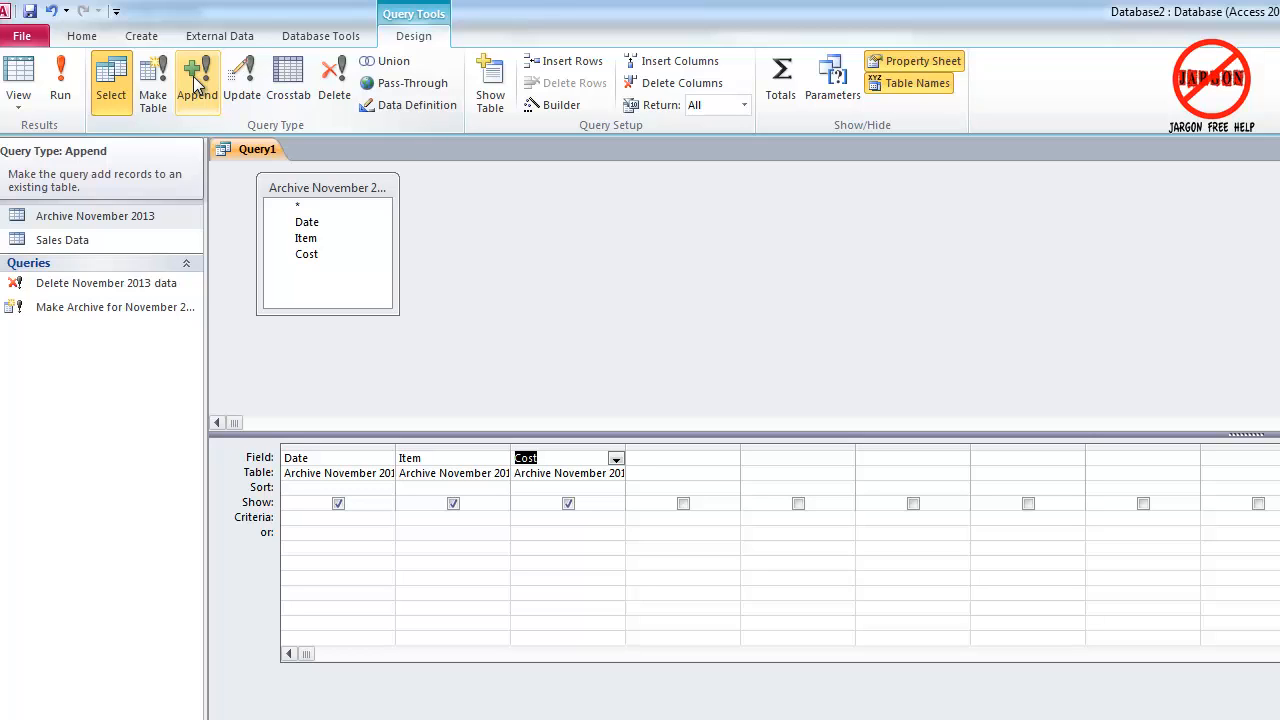
- Make Query1 an append query targeting Sales Data in the current database
{"action": "left_click", "coordinate": [196, 80]}
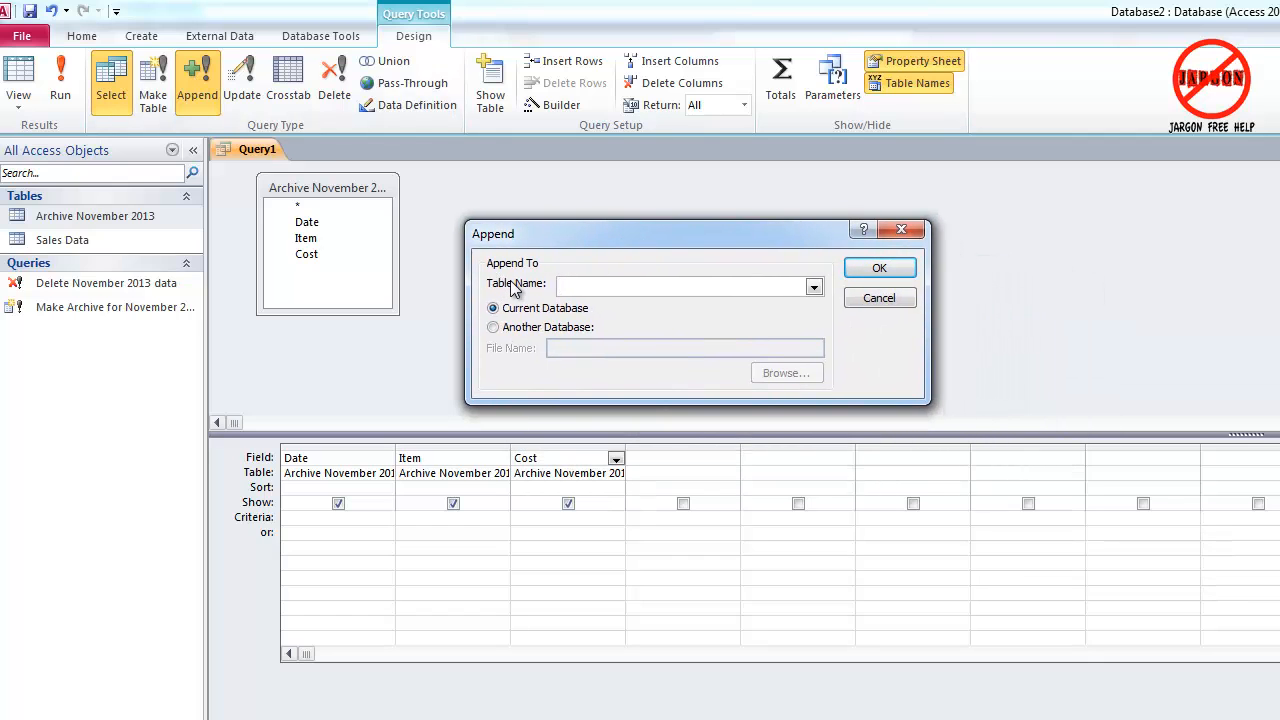
{"action": "left_click", "coordinate": [814, 288]}
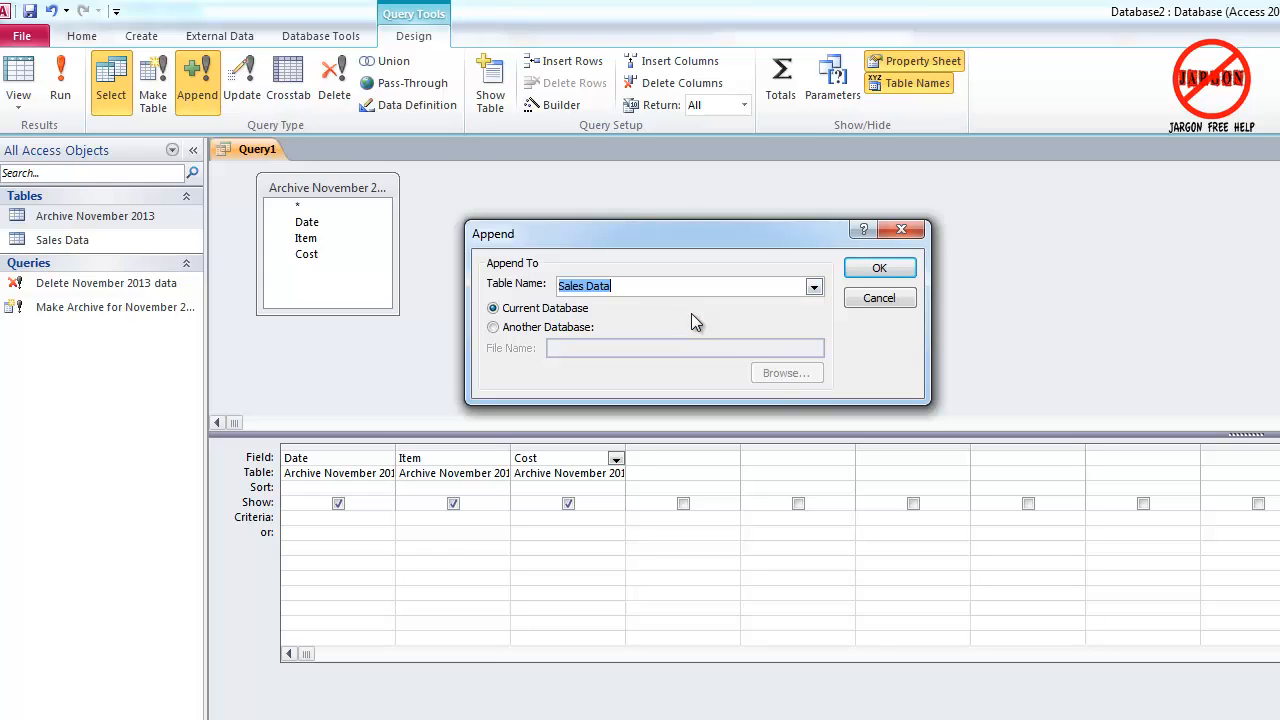
{"action": "mouse_move", "coordinate": [520, 318]}
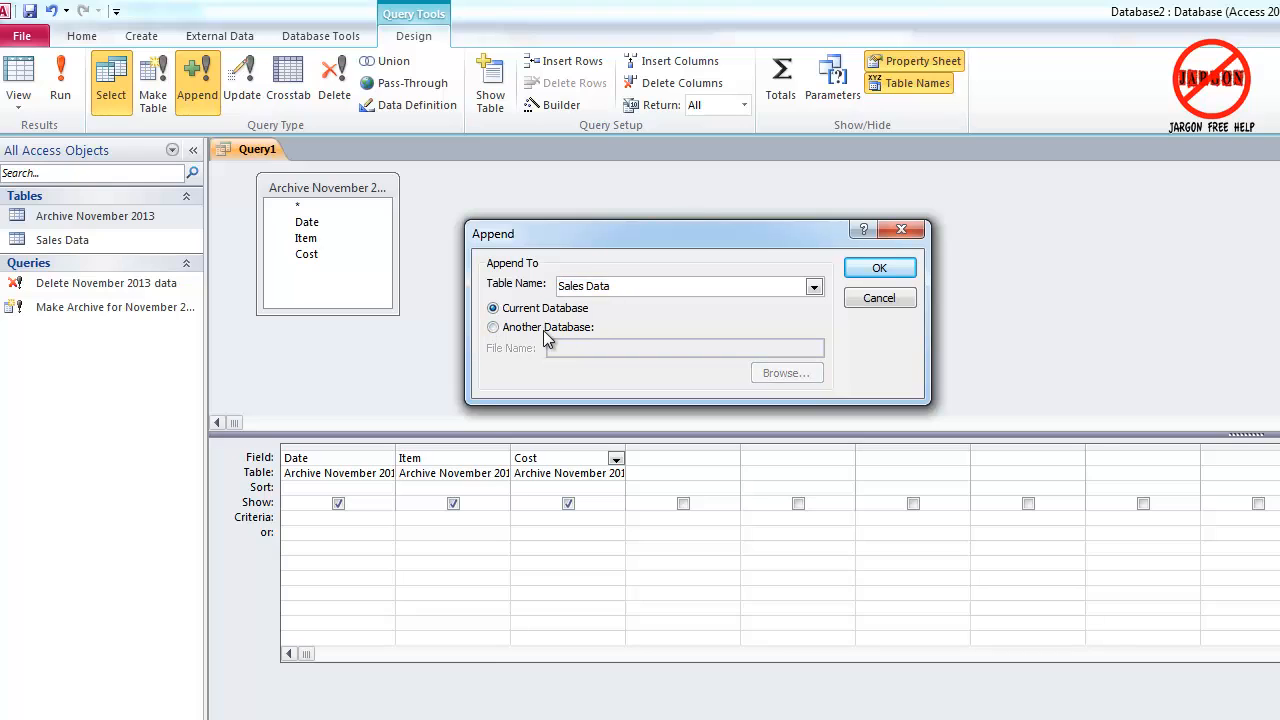
{"action": "left_click", "coordinate": [492, 328]}
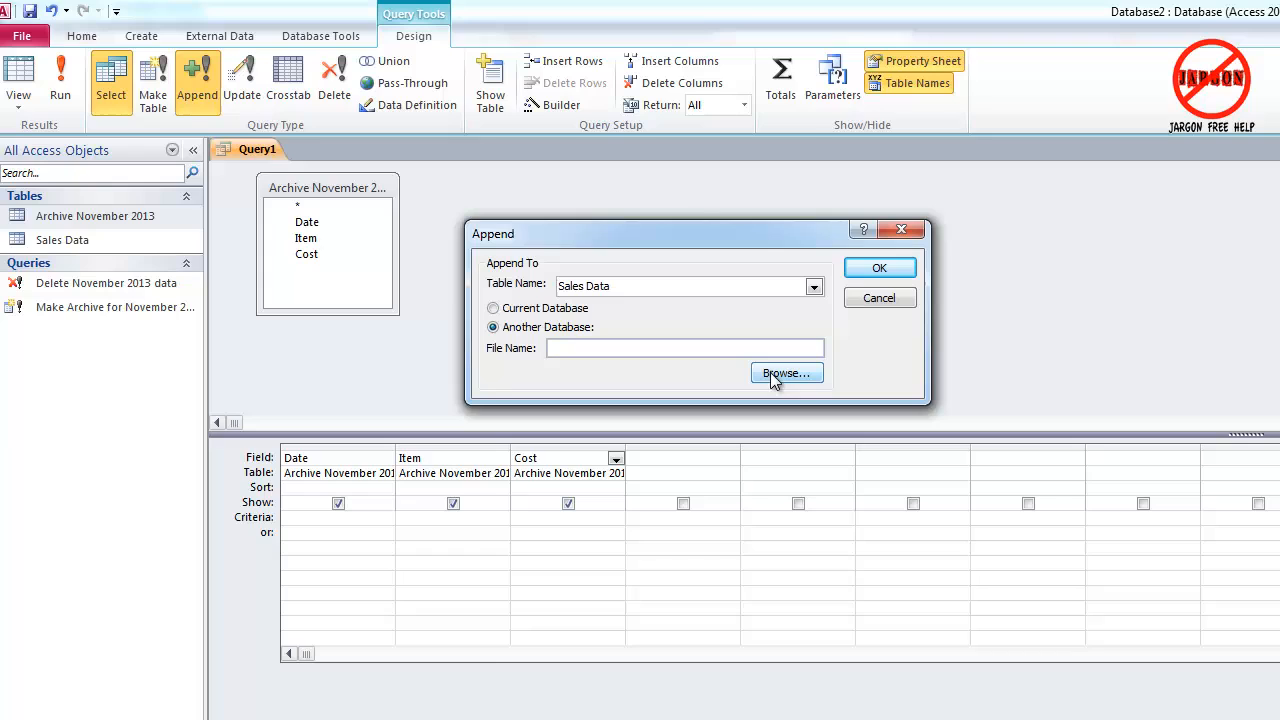
{"action": "left_click", "coordinate": [492, 308]}
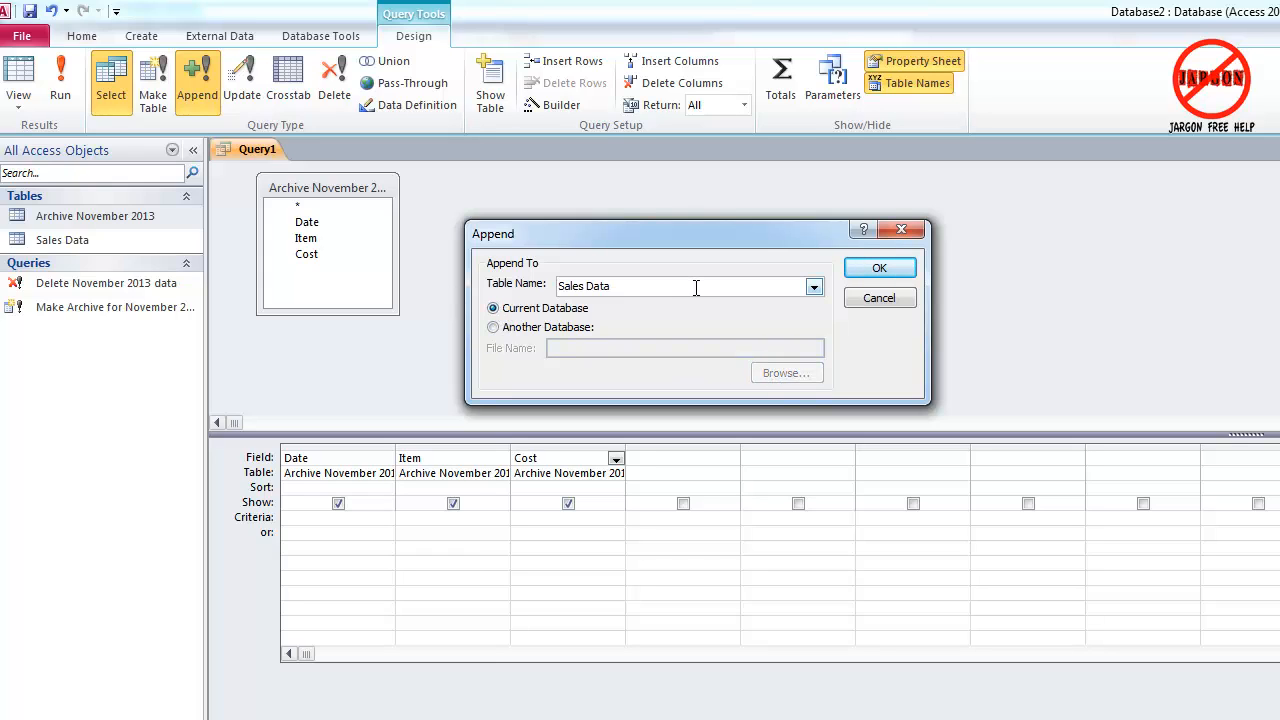
{"action": "left_click", "coordinate": [880, 268]}
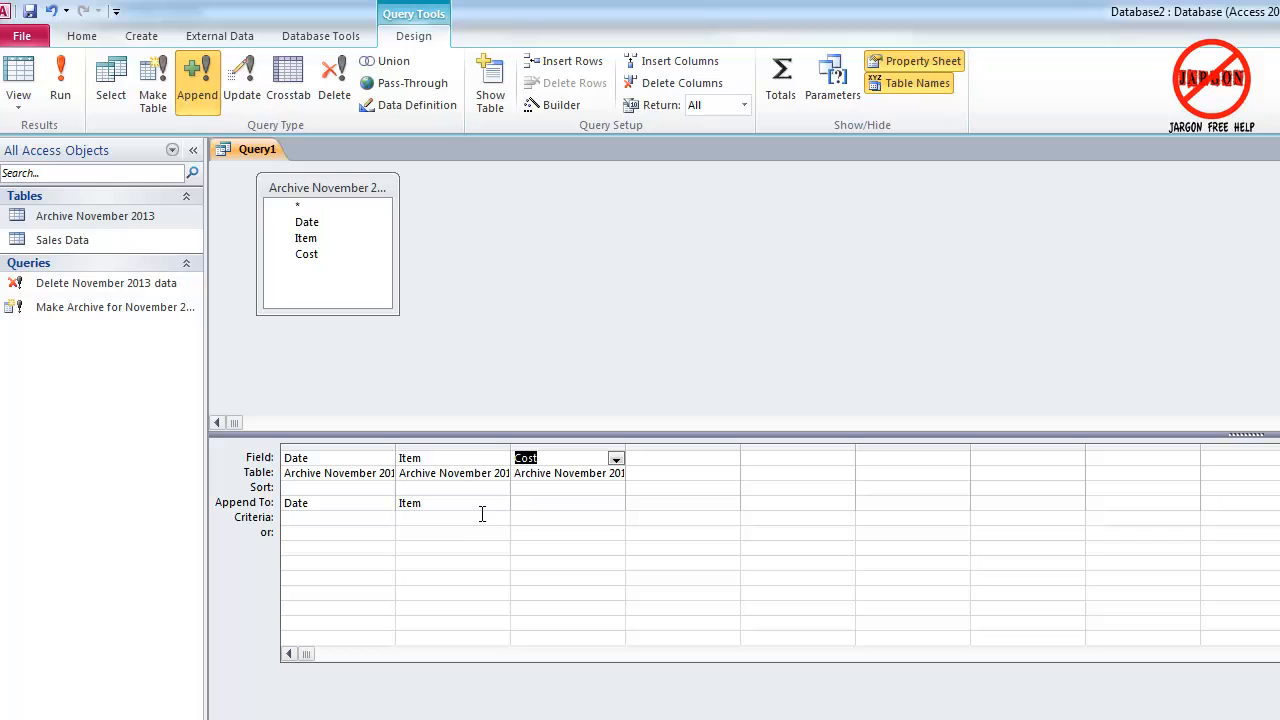
{"action": "mouse_move", "coordinate": [448, 504]}
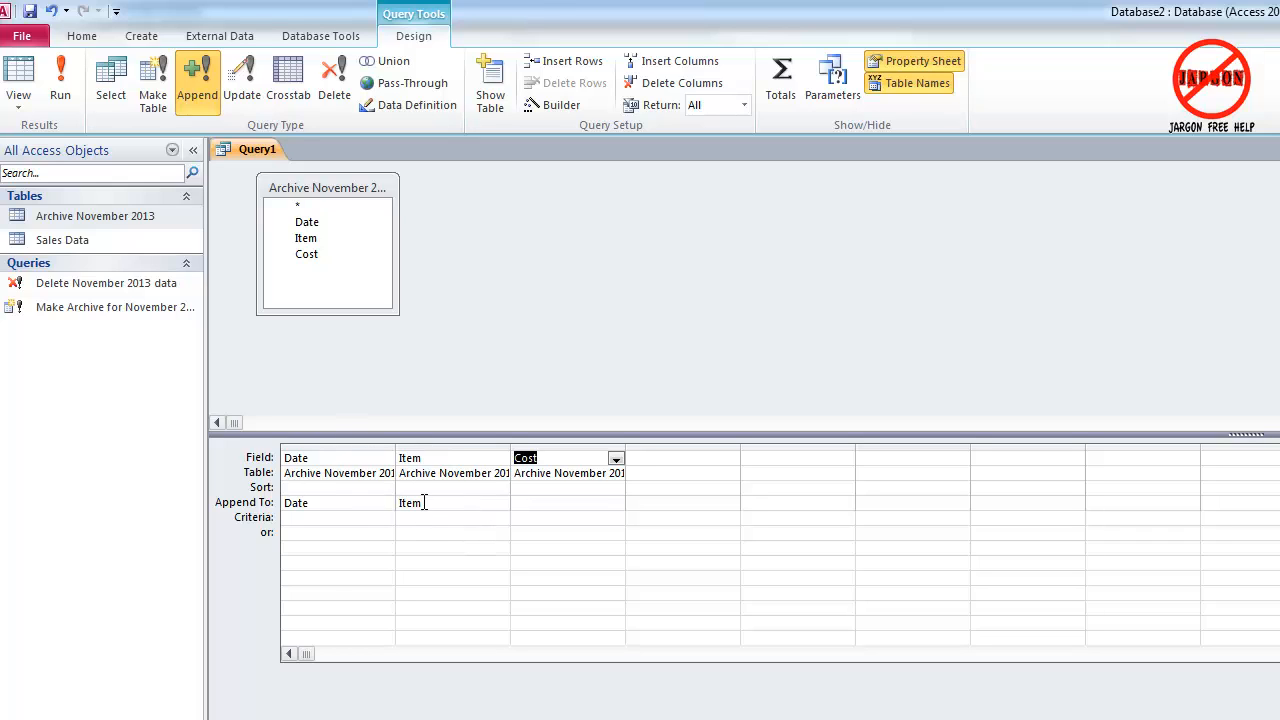
- Map the archive's Cost column to Sales Data's Amount field in the Append To row
{"action": "left_click", "coordinate": [560, 504]}
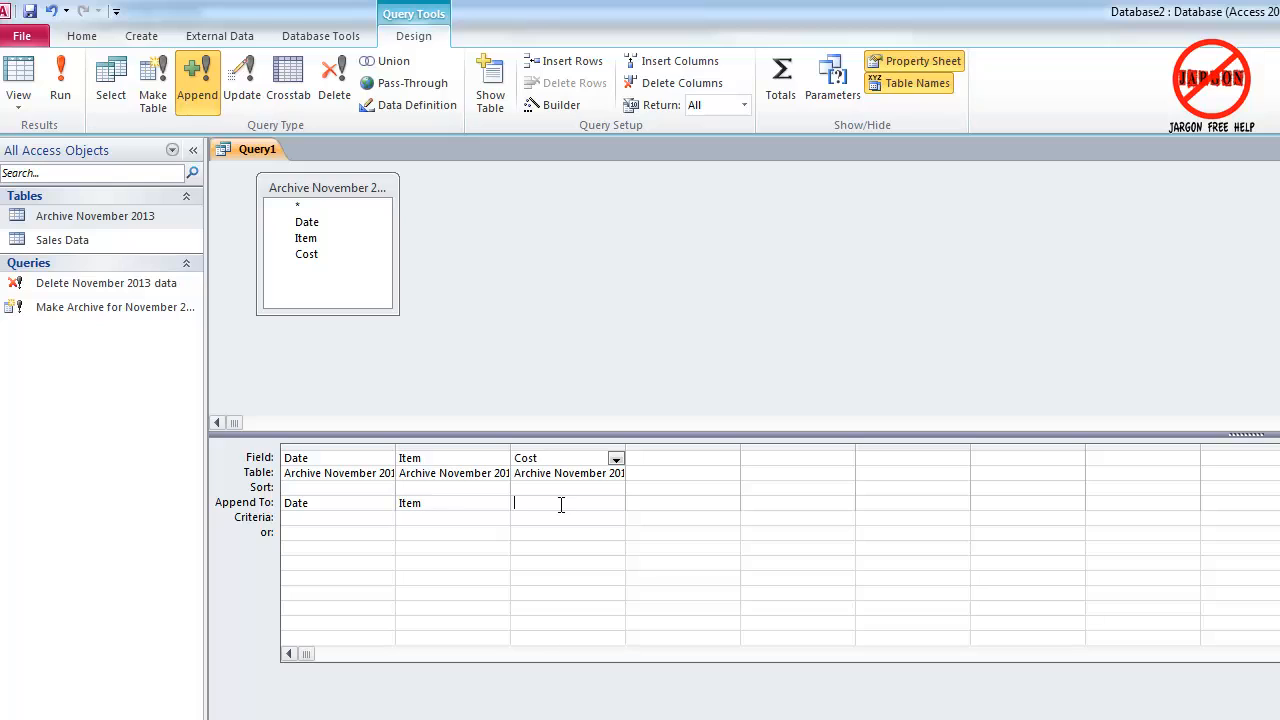
{"action": "left_click", "coordinate": [568, 502]}
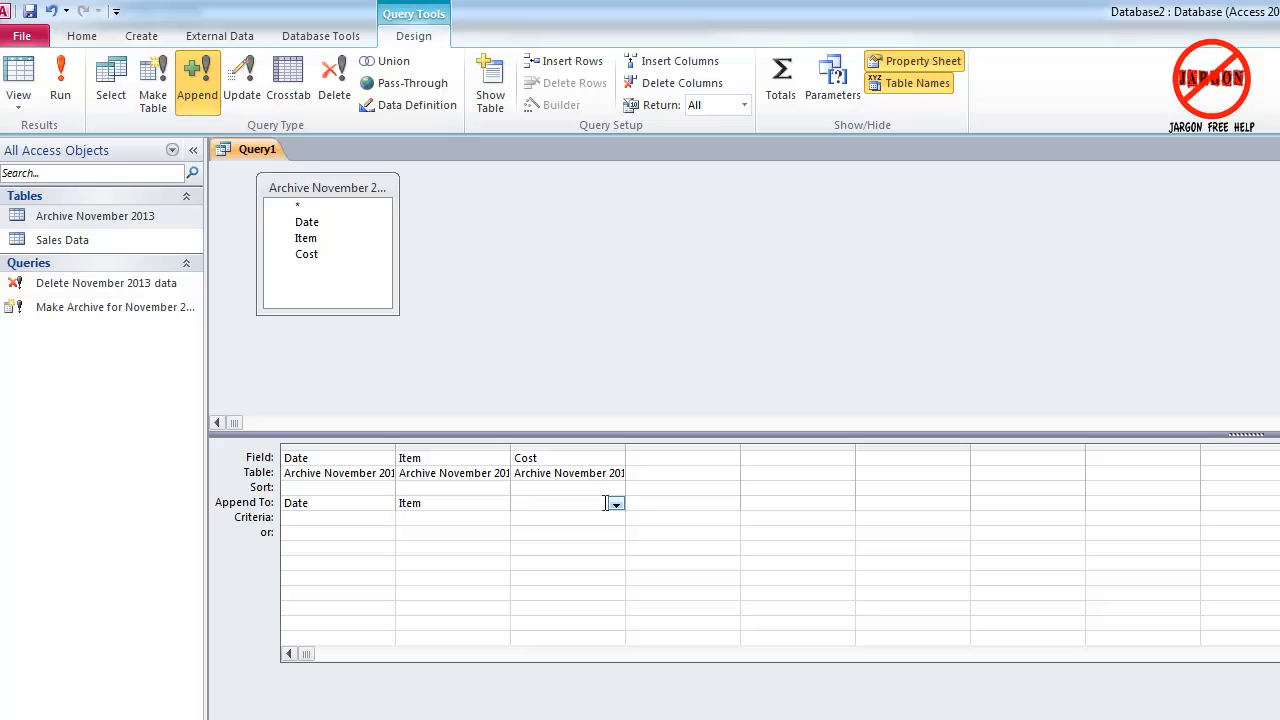
{"action": "left_click", "coordinate": [616, 504]}
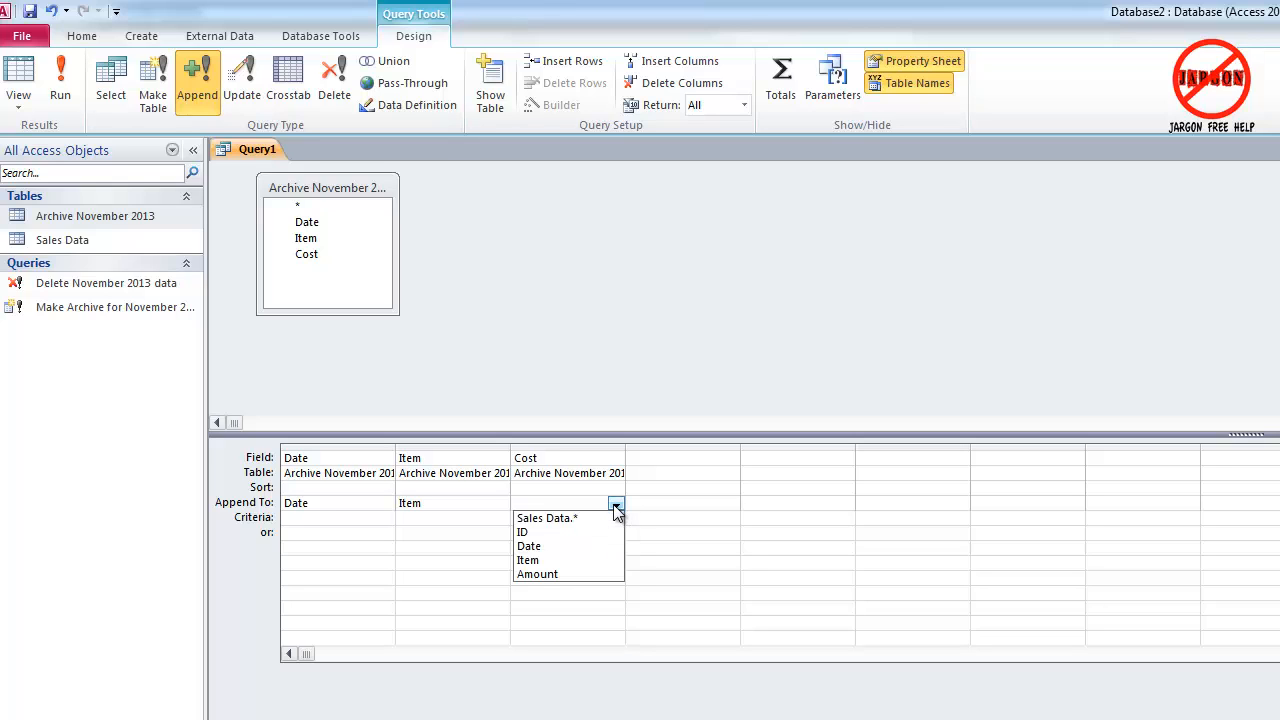
{"action": "left_click", "coordinate": [536, 574]}
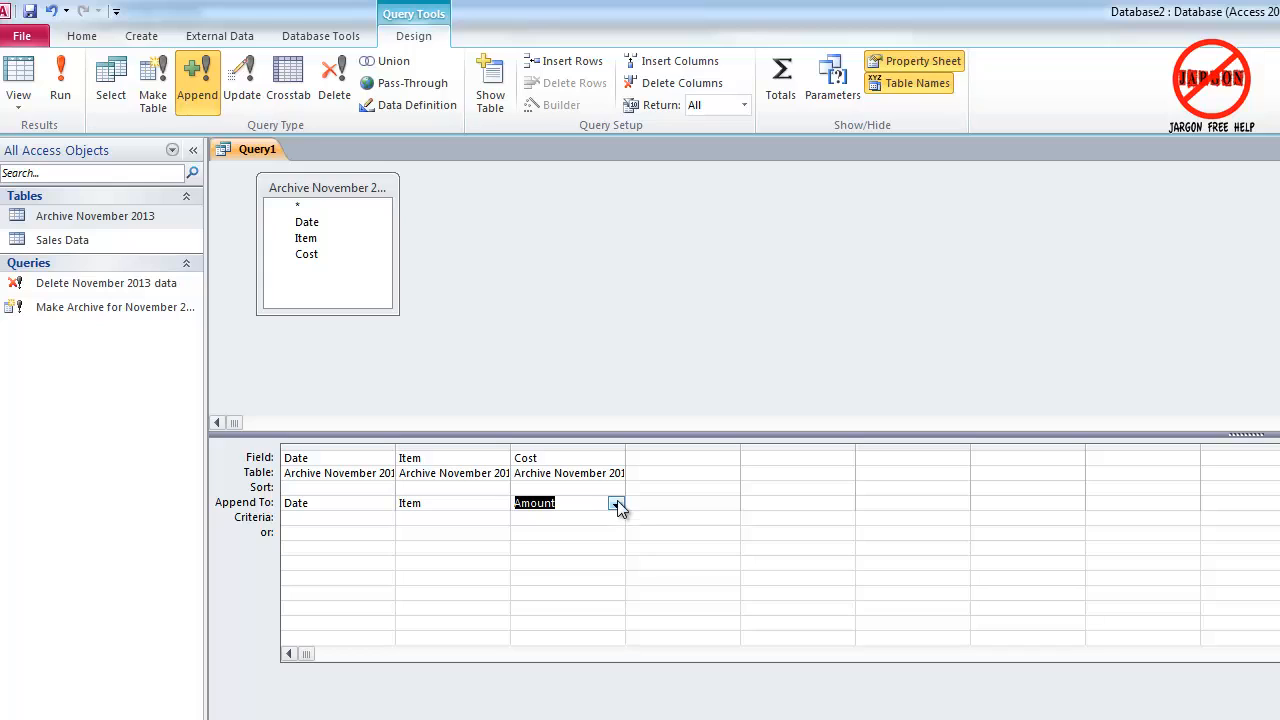
{"action": "mouse_move", "coordinate": [640, 520]}
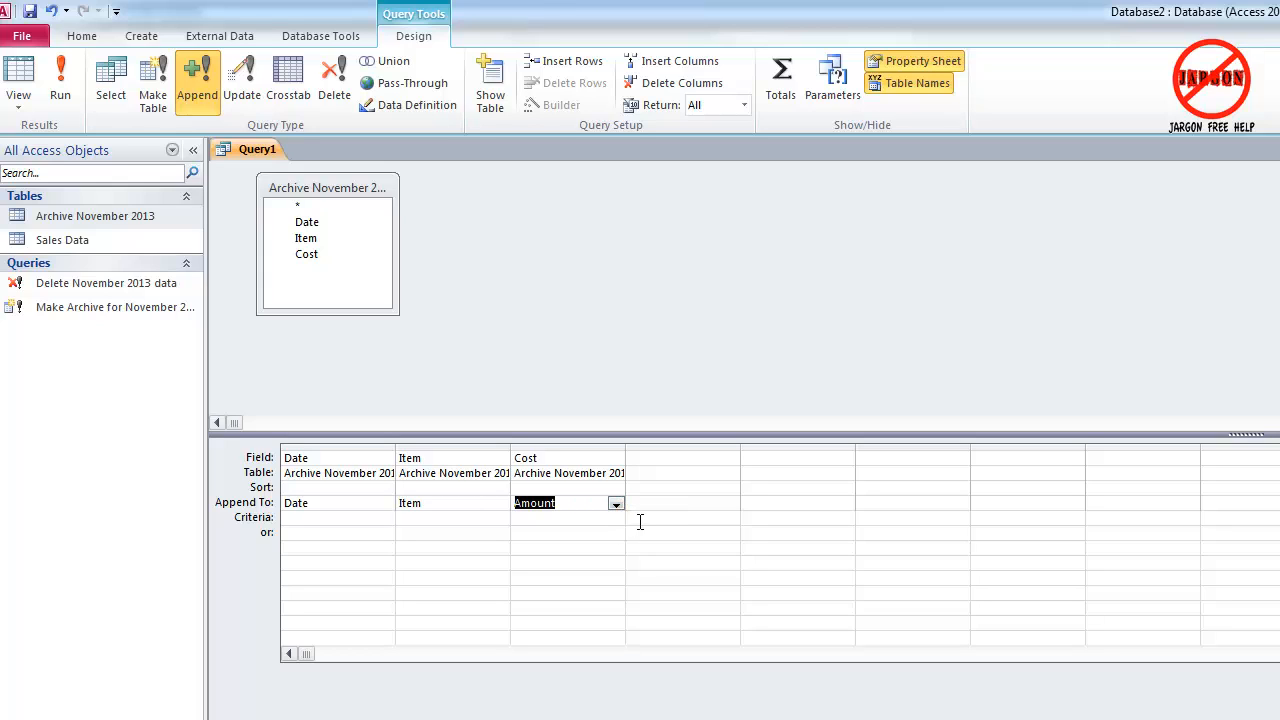
{"action": "mouse_move", "coordinate": [652, 518]}
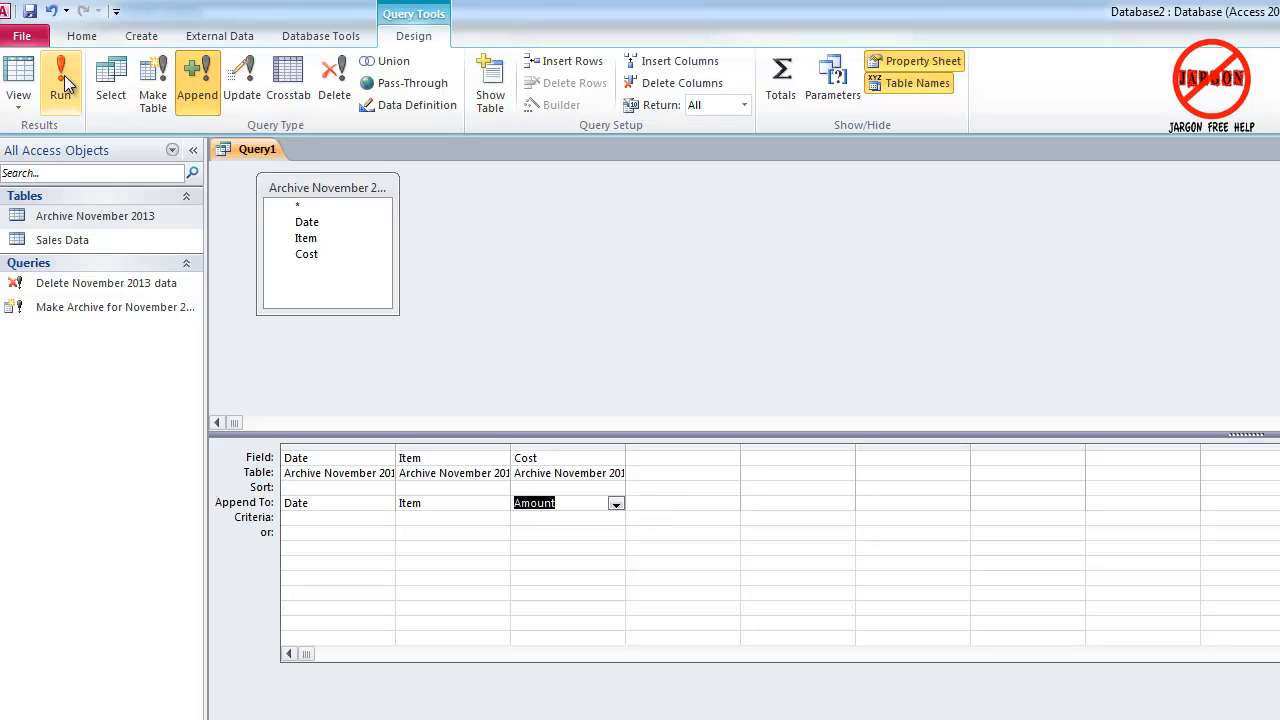
{"action": "mouse_move", "coordinate": [60, 82]}
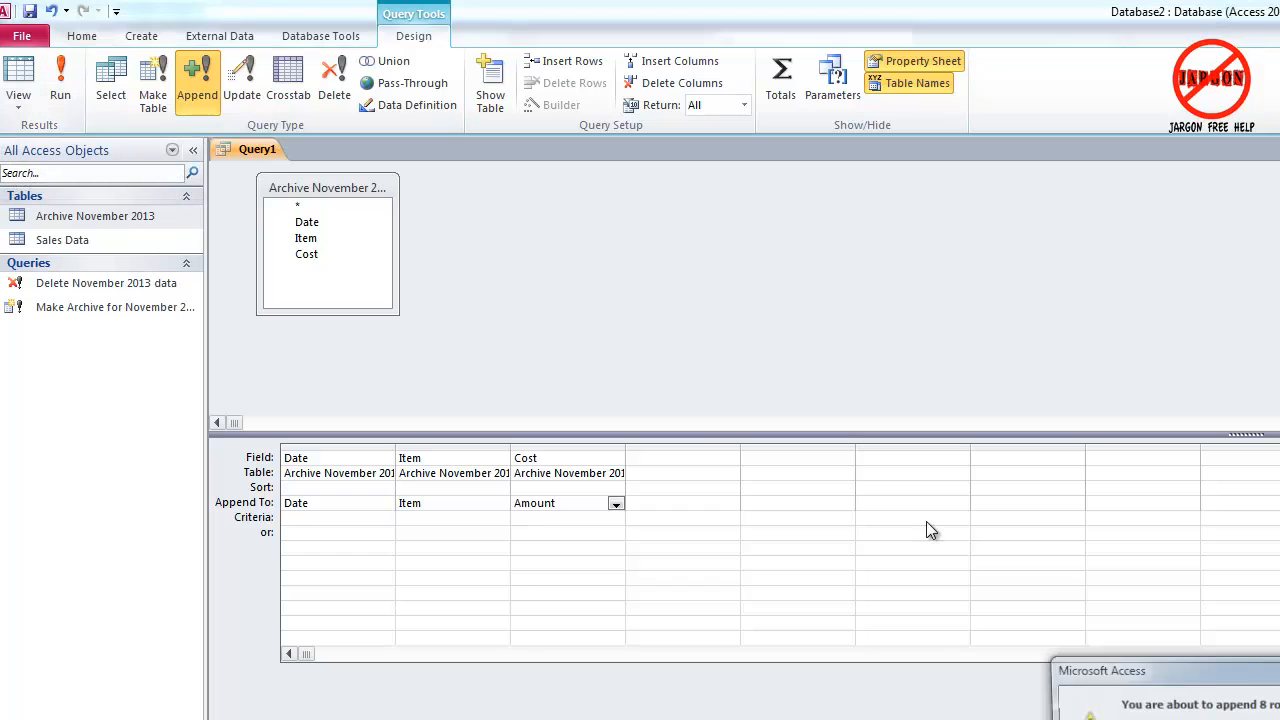
- Run the append query and confirm adding the 8 rows to Sales Data
{"action": "left_click", "coordinate": [60, 76]}
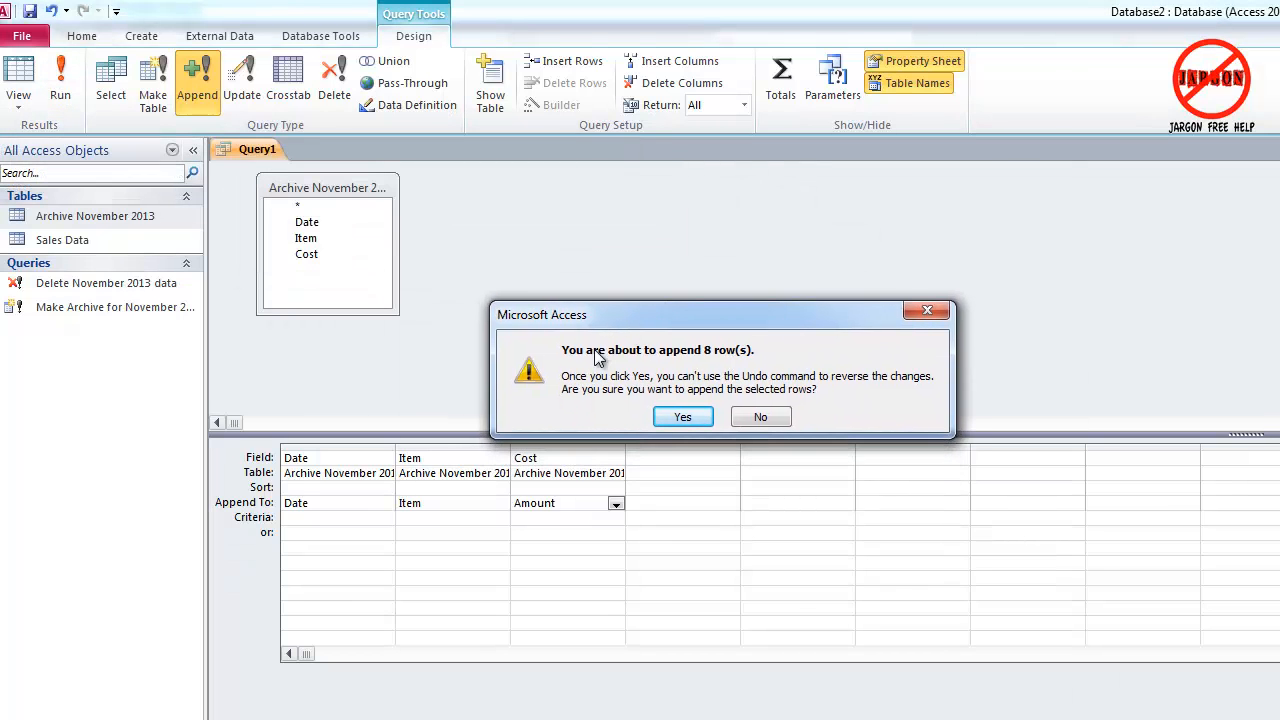
{"action": "mouse_move", "coordinate": [728, 364]}
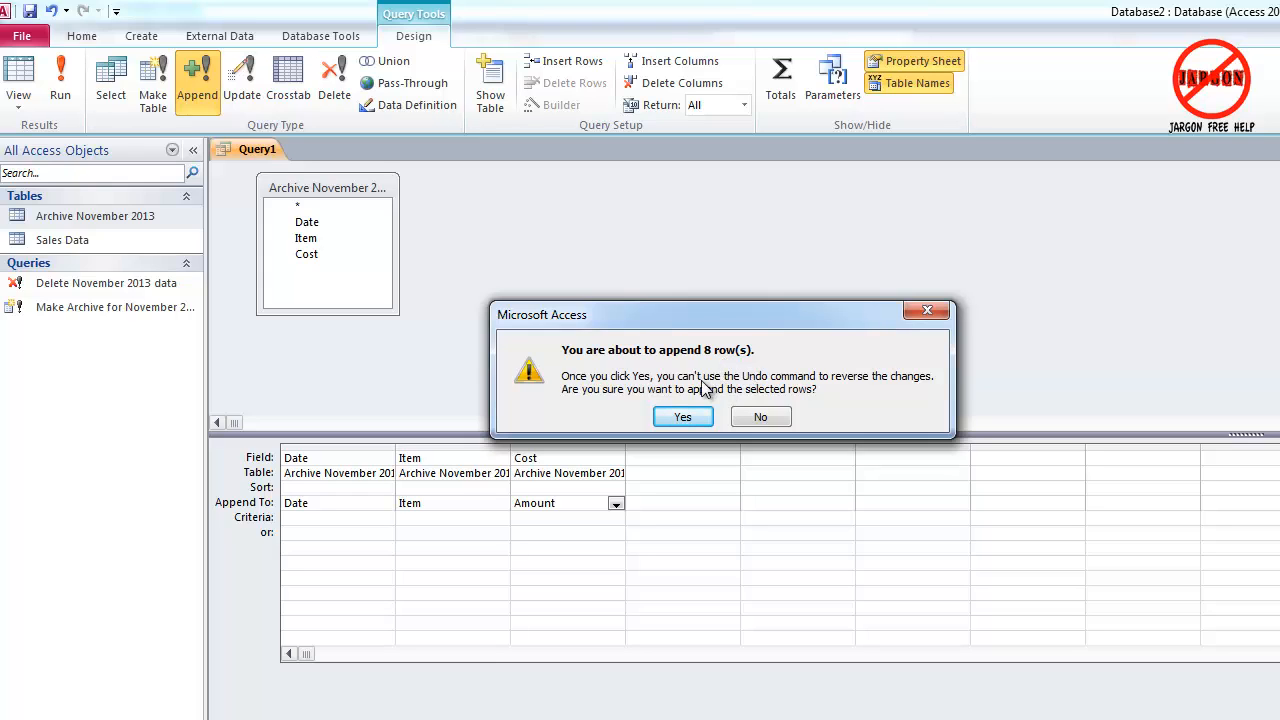
{"action": "mouse_move", "coordinate": [832, 388]}
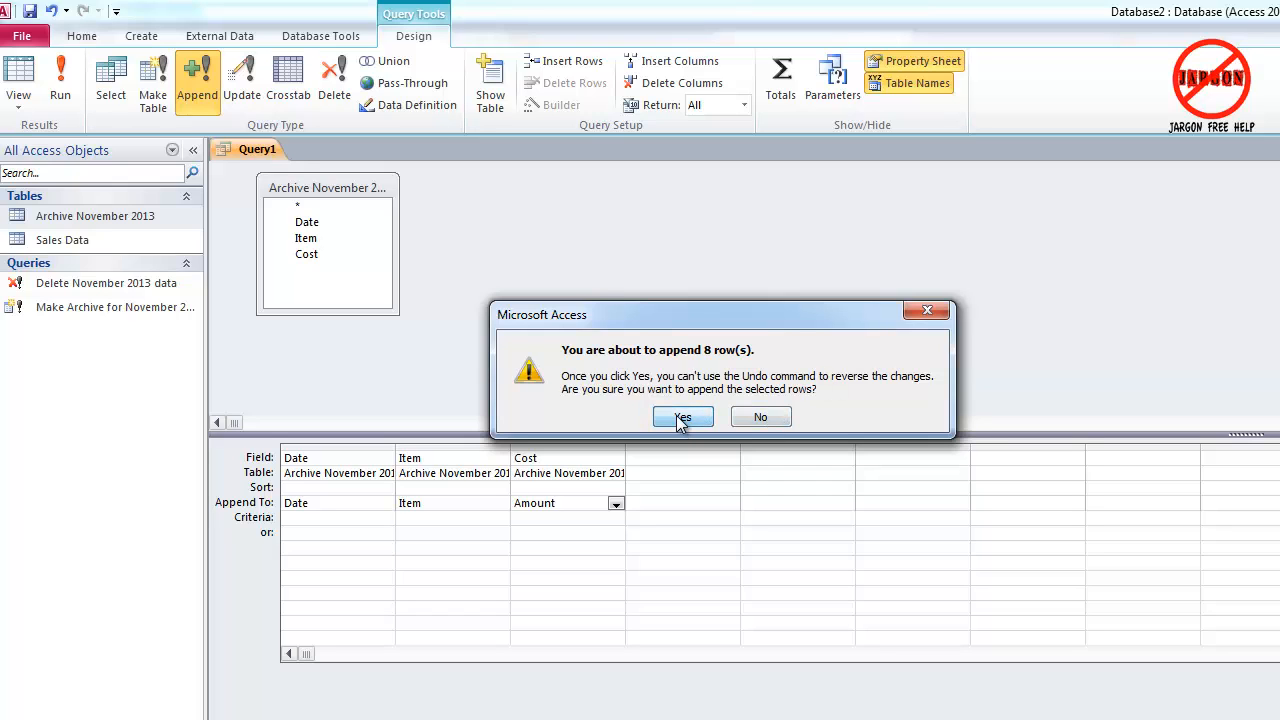
{"action": "left_click", "coordinate": [682, 418]}
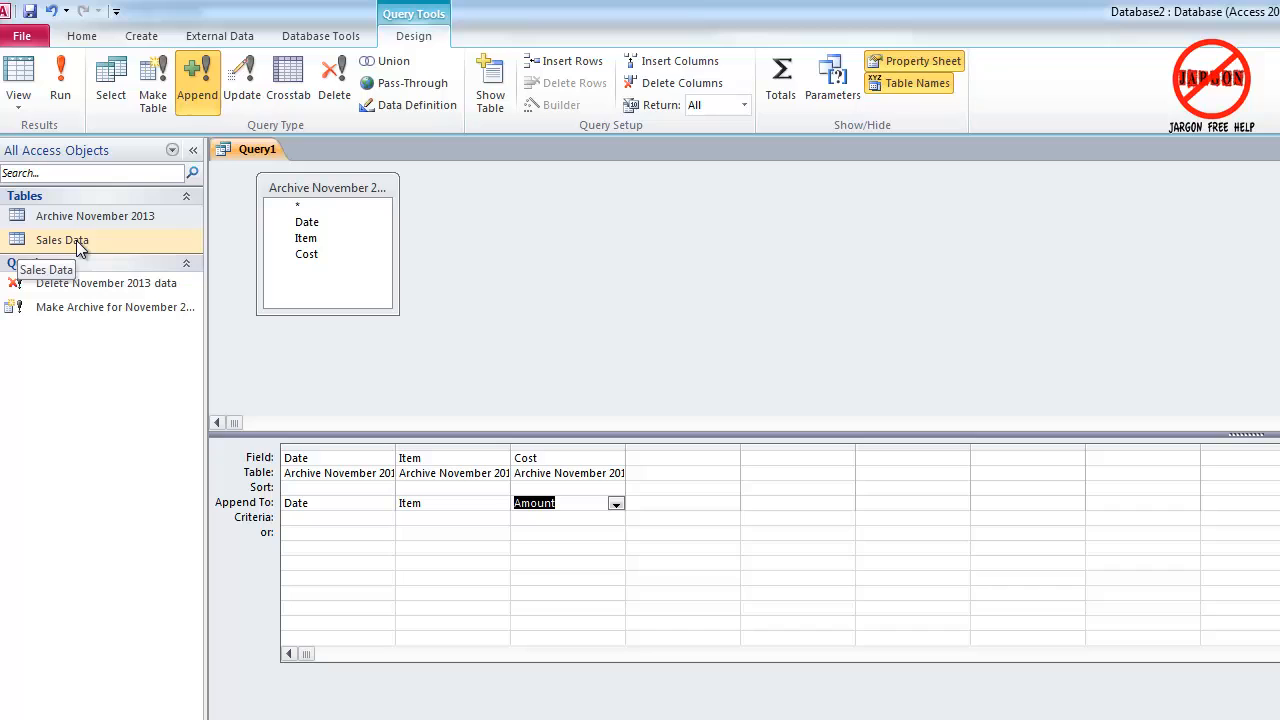
- Open Sales Data to verify the November 2013 rows now appear with December's
{"action": "double_click", "coordinate": [60, 240]}
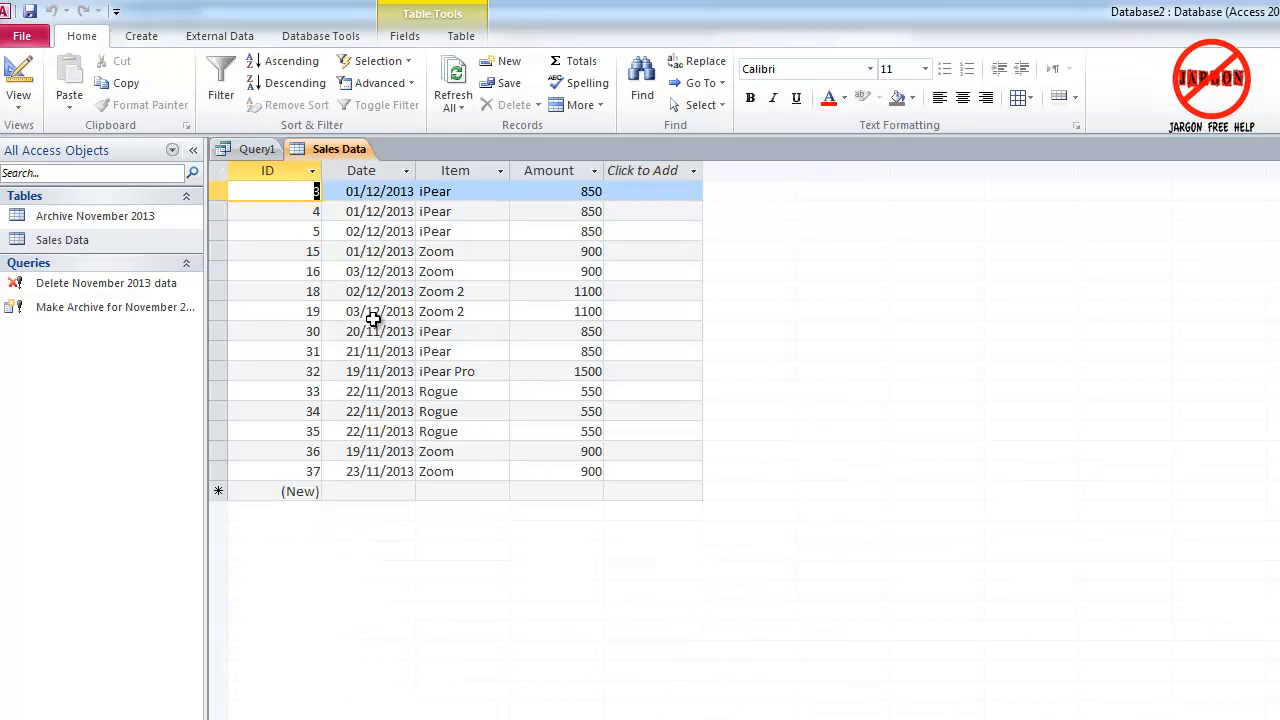
{"action": "mouse_move", "coordinate": [408, 478]}
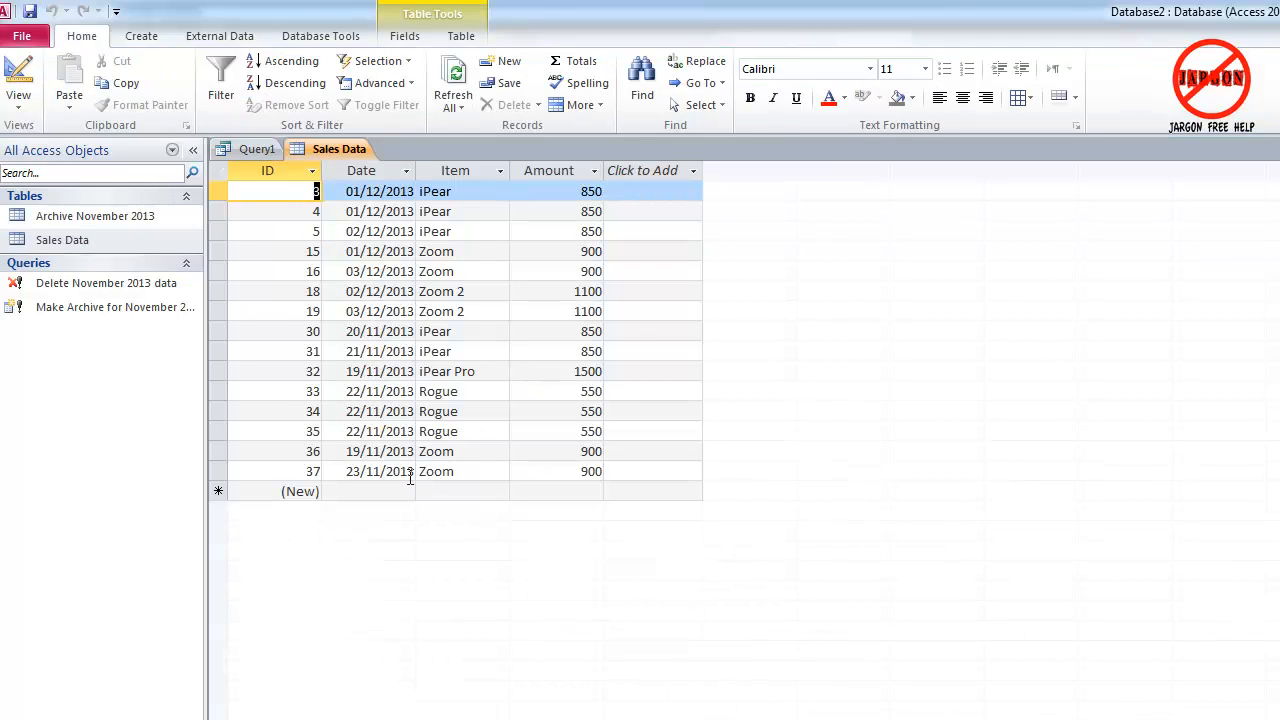